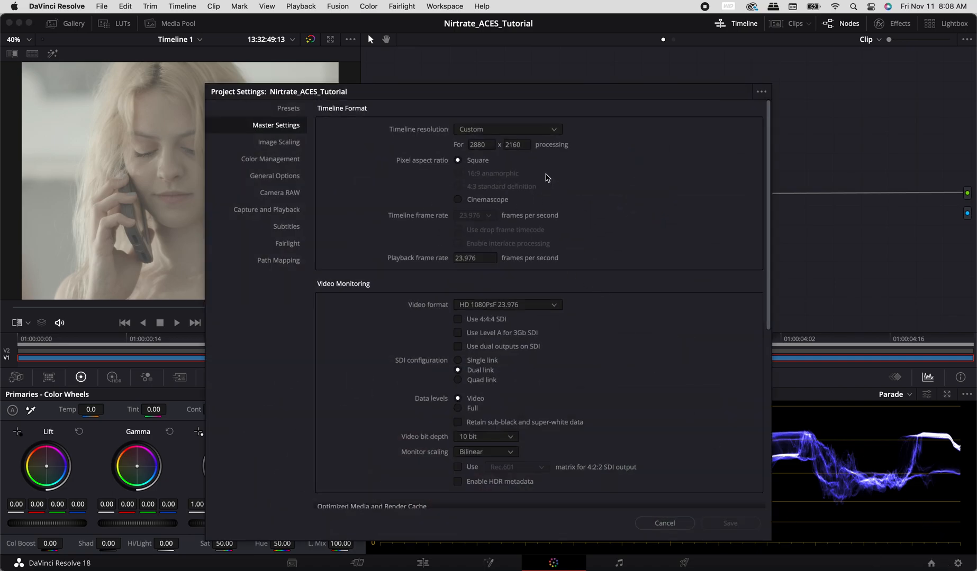
Step: Check Color Management is ACEScct with Tetrahedral 3D LUT interpolation kept
left_click(269, 159)
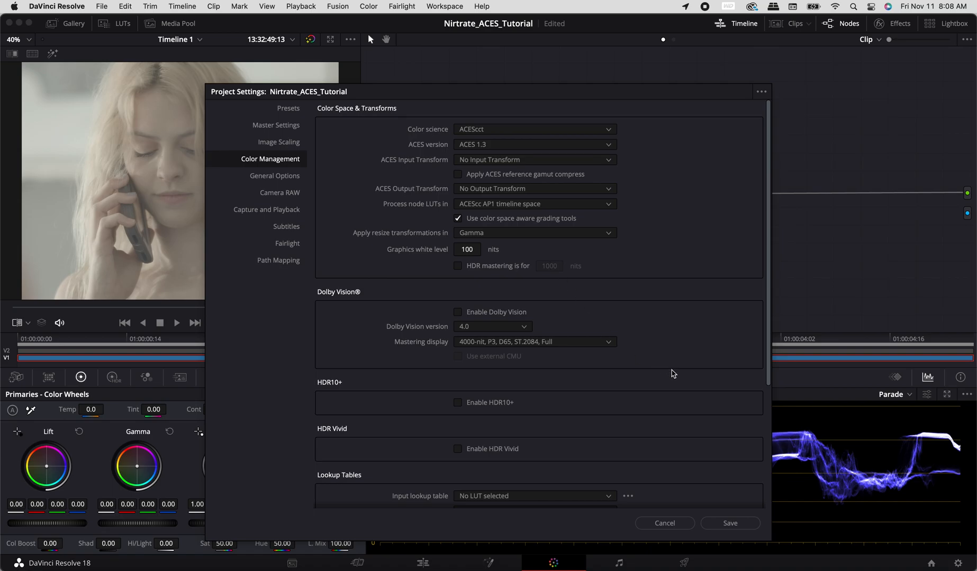
scroll("down", 3)
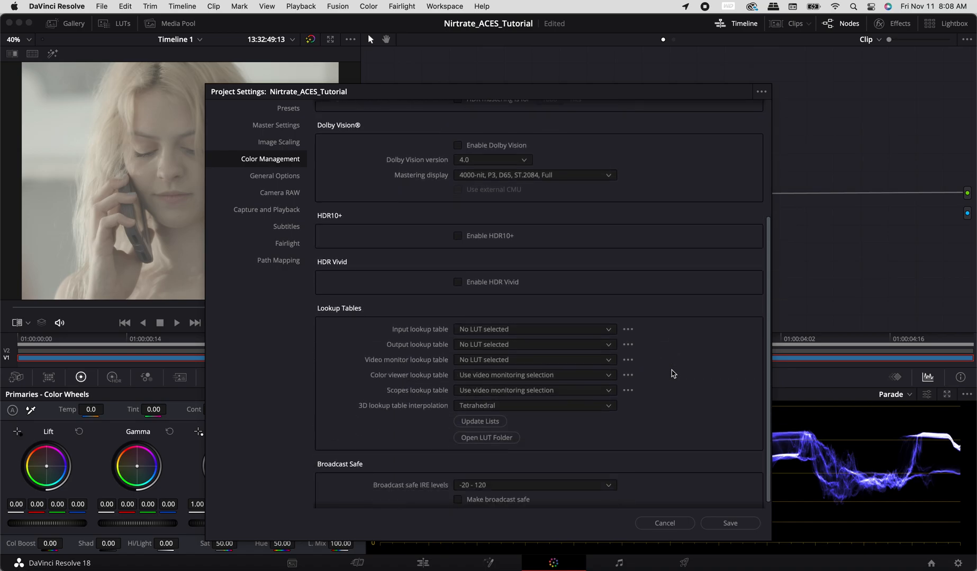
left_click(534, 398)
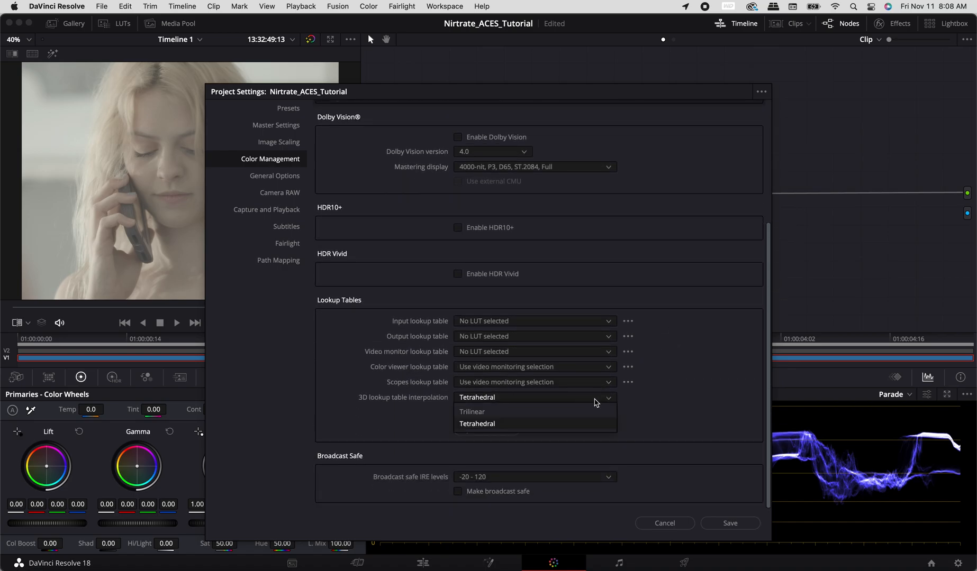
left_click(477, 423)
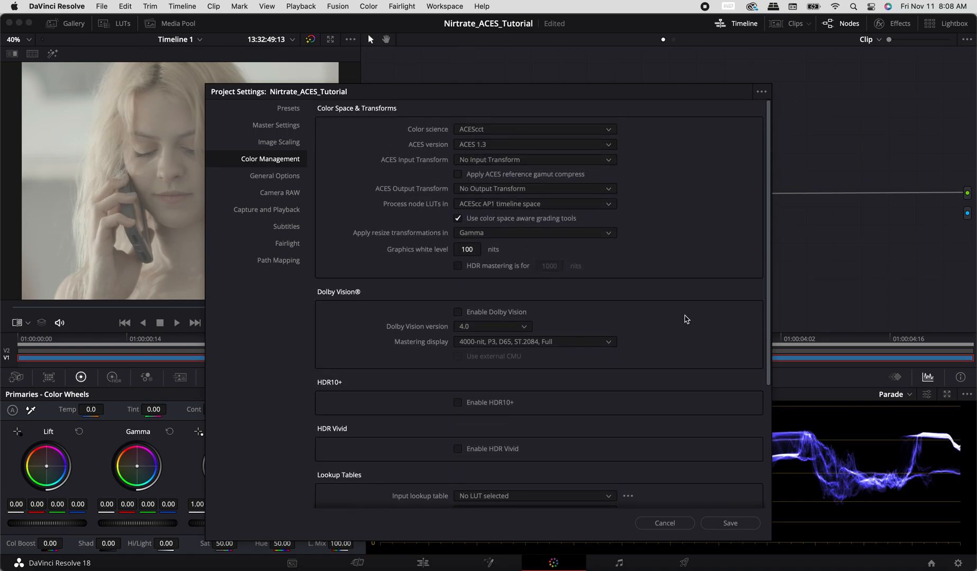
mouse_move(258, 203)
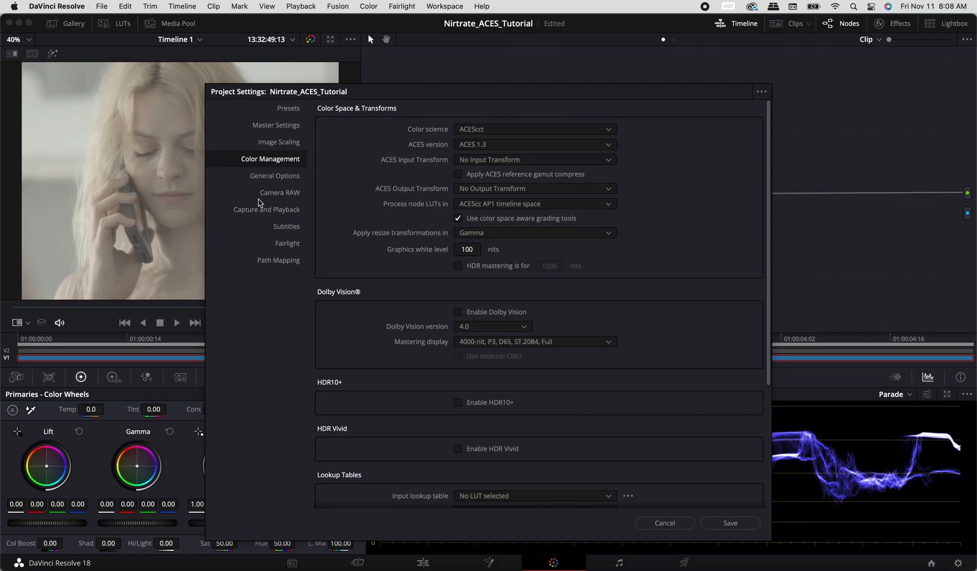
Step: Set the Master Settings timeline resolution to 2880 x 2160 and save the project settings
left_click(275, 125)
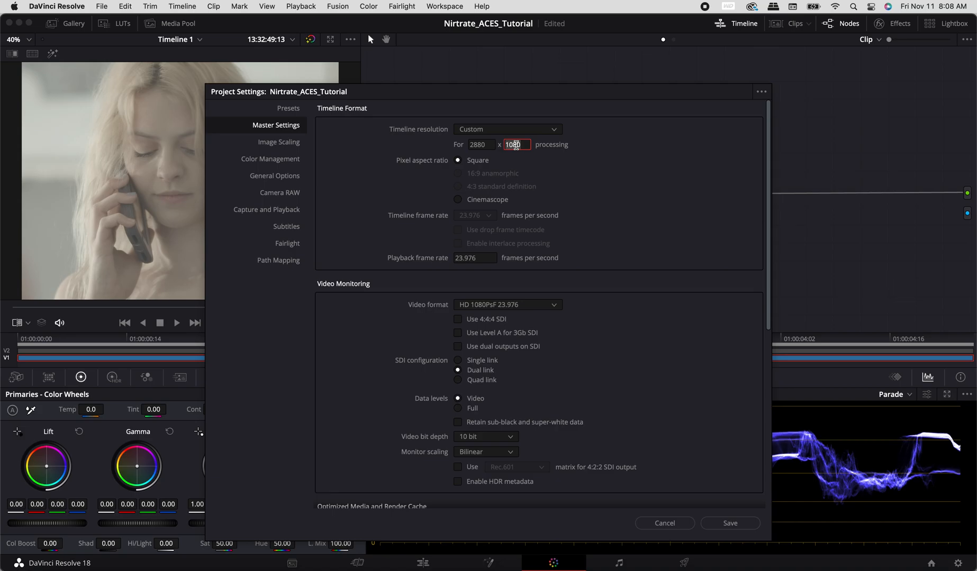
type("2160")
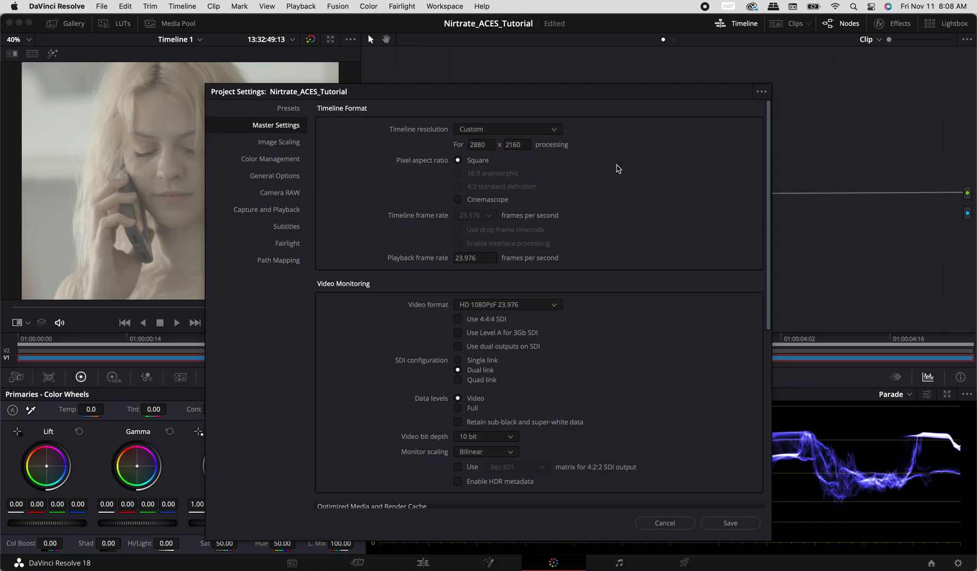
scroll("down", 3)
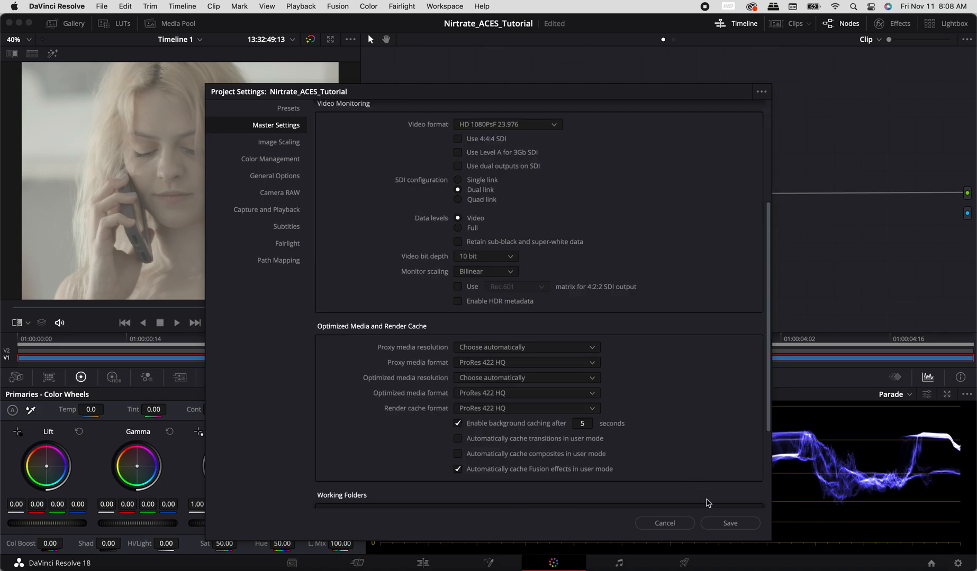
left_click(729, 523)
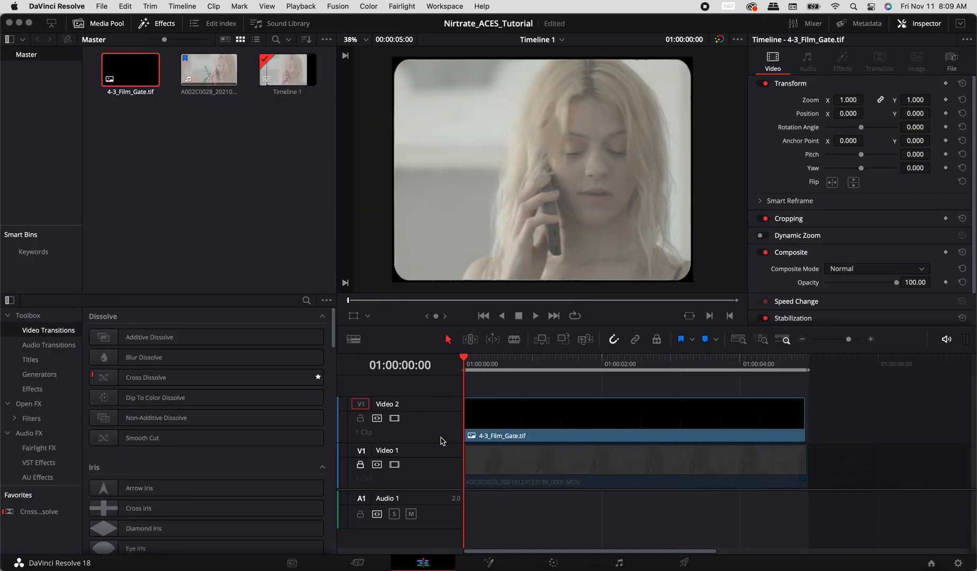
Step: Select the 4-3_Film_Gate.tif clip on track V2 in the edit timeline
left_click(871, 269)
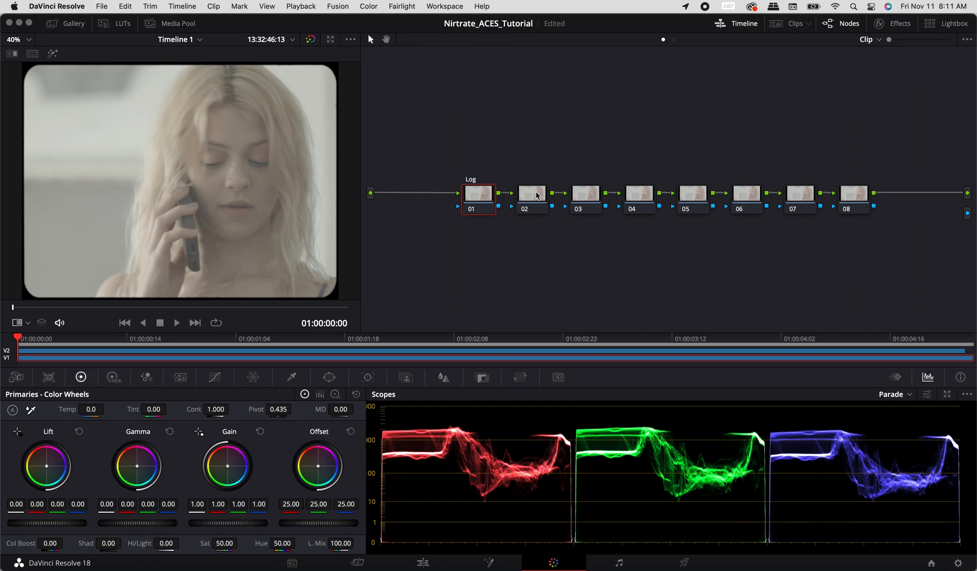
Step: Label nodes 02 to 05 as LGG, CST, Highlights and Grain
left_click(533, 193)
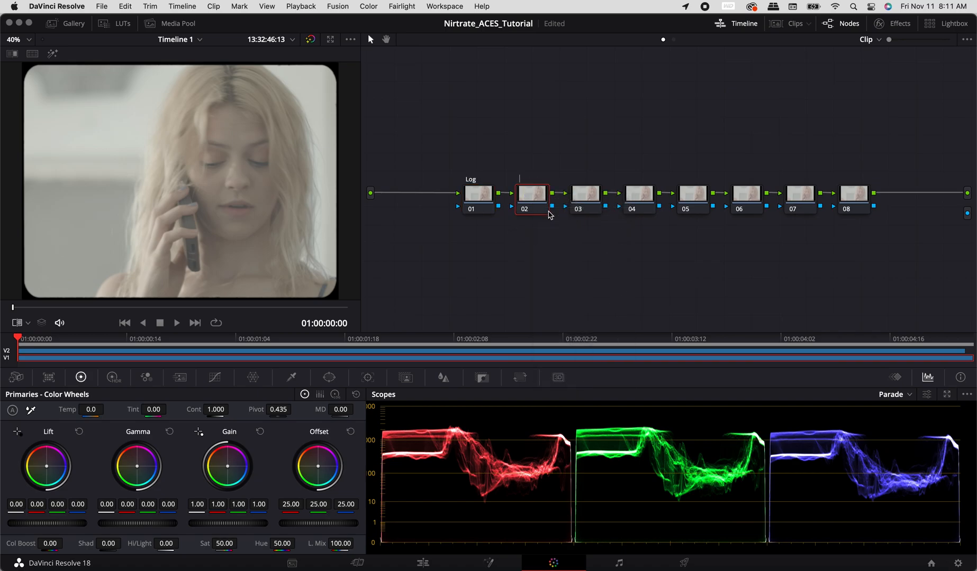
right_click(584, 194)
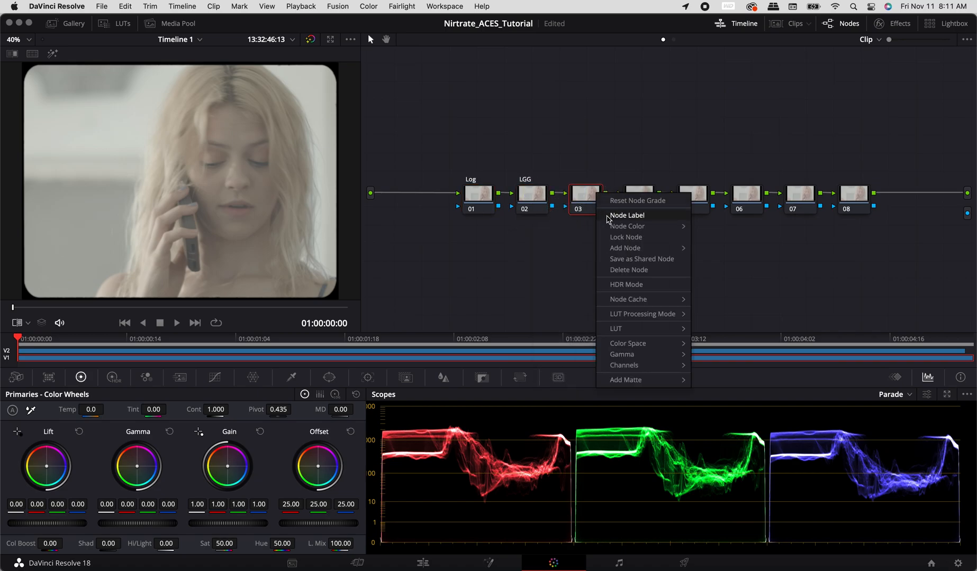
left_click(610, 219)
type("CST")
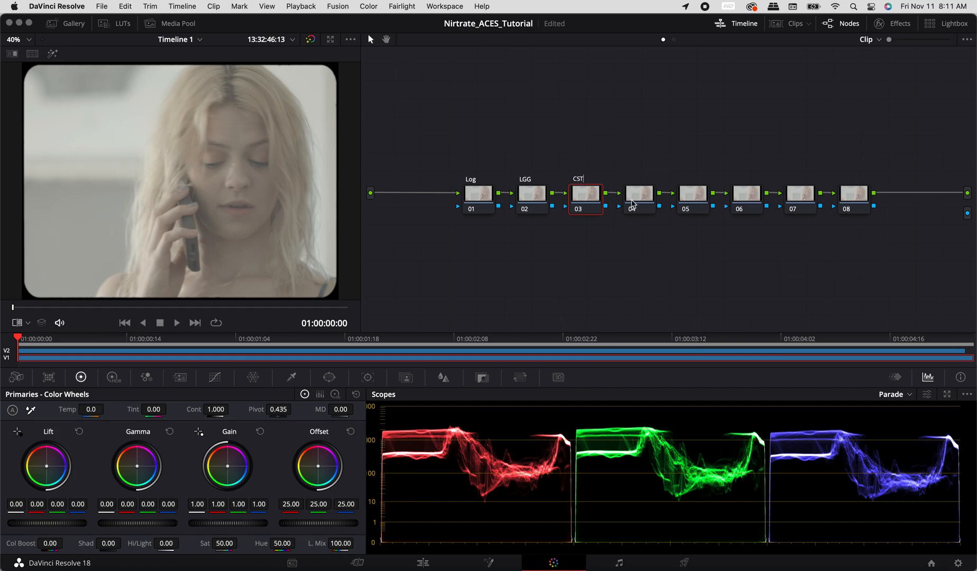
left_click(639, 193)
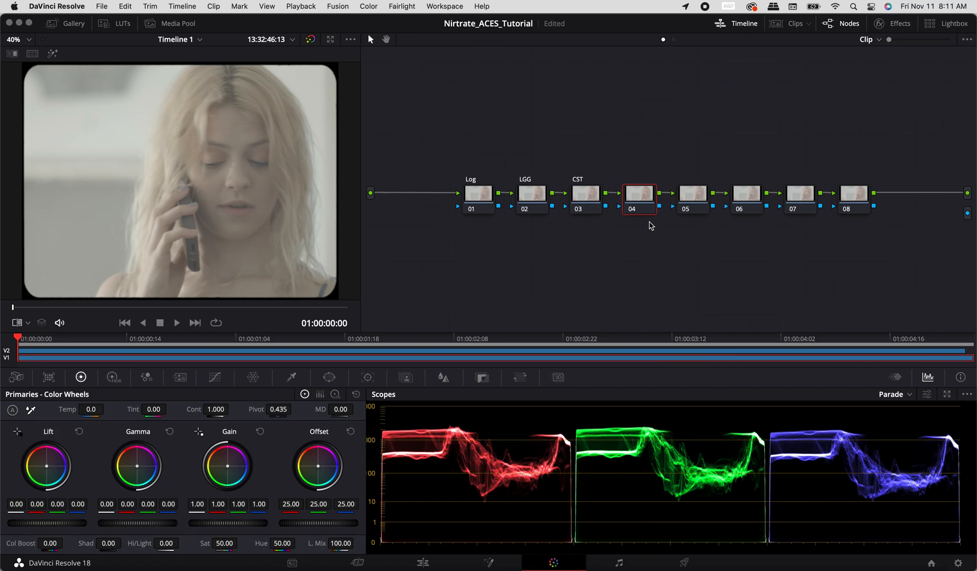
type("Highli")
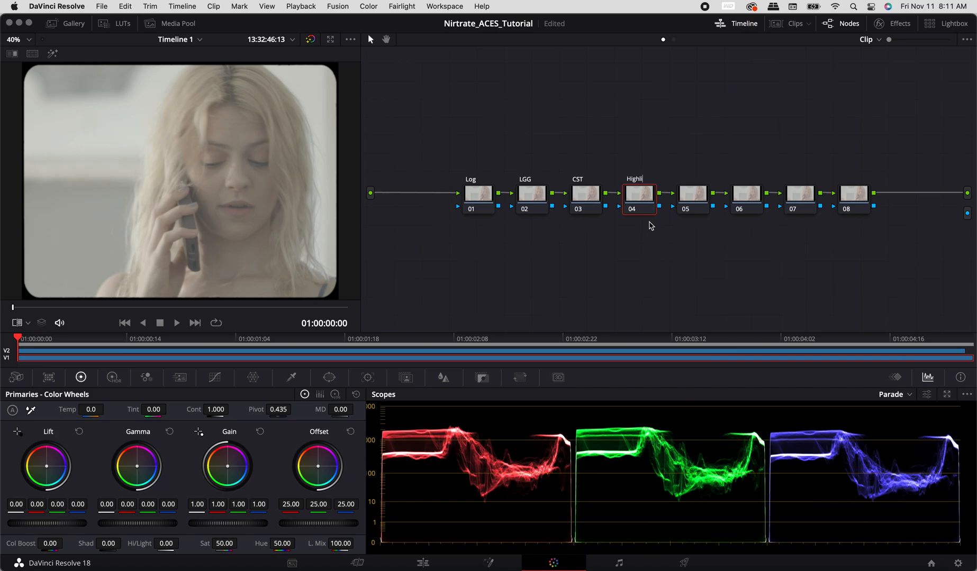
right_click(692, 194)
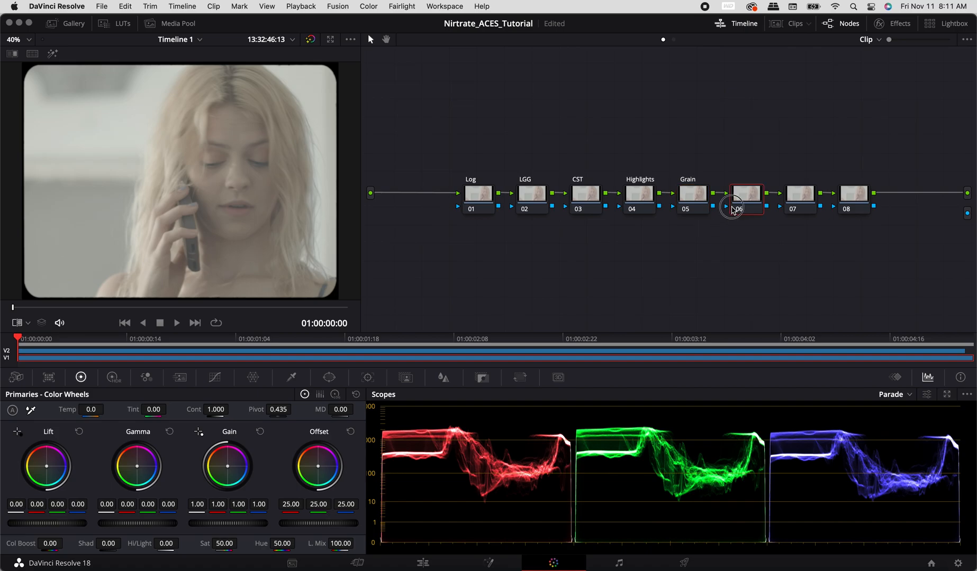
Step: Label nodes 06 to 08 as Halation, Tex. Pop and Contrast
left_click(744, 194)
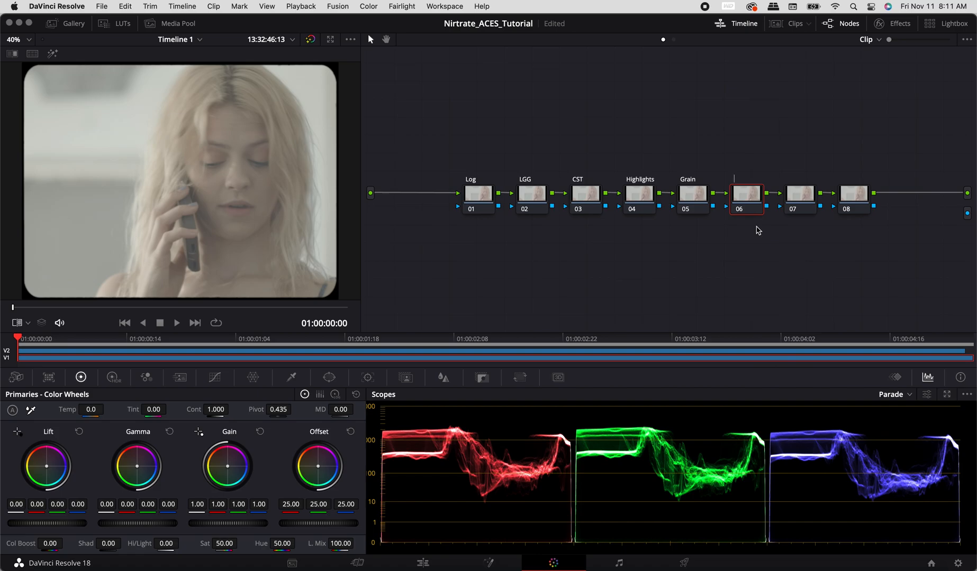
type("Halatio")
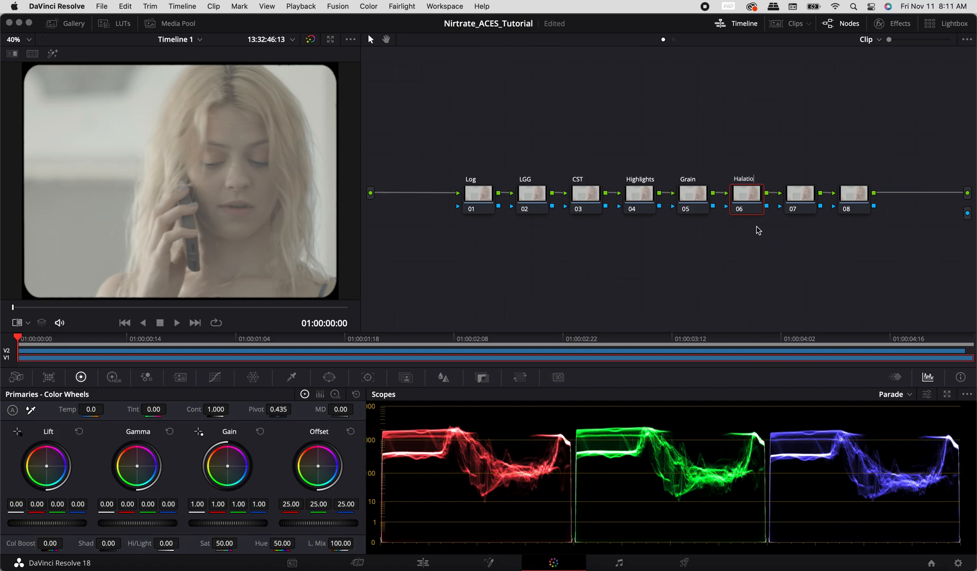
right_click(800, 194)
type("Tex. Pop")
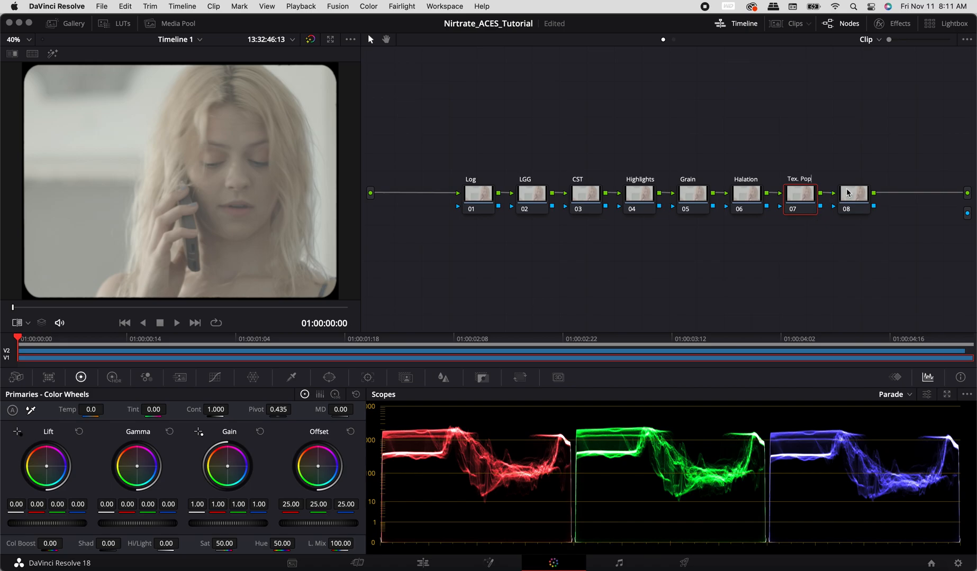
left_click(853, 193)
type("Contrast")
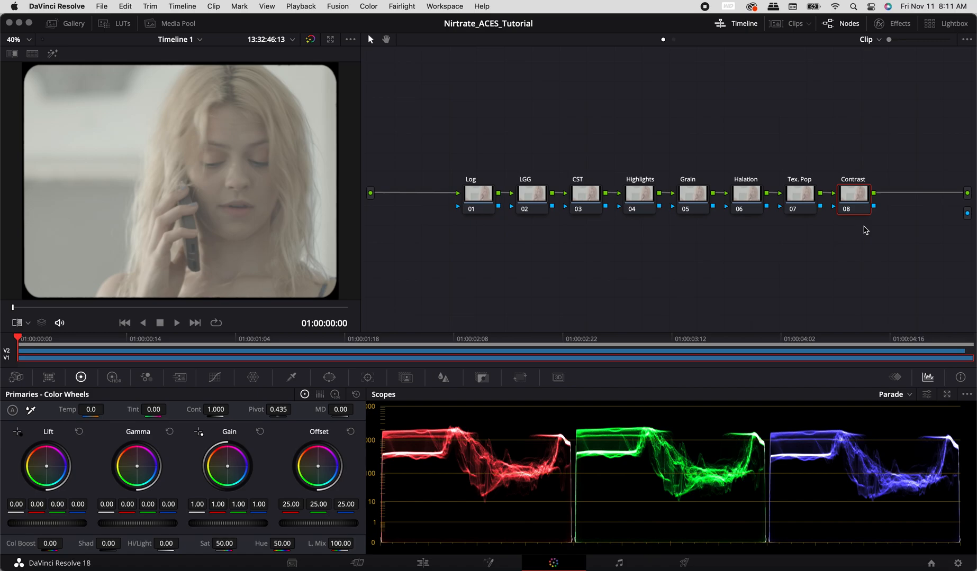
left_click(477, 193)
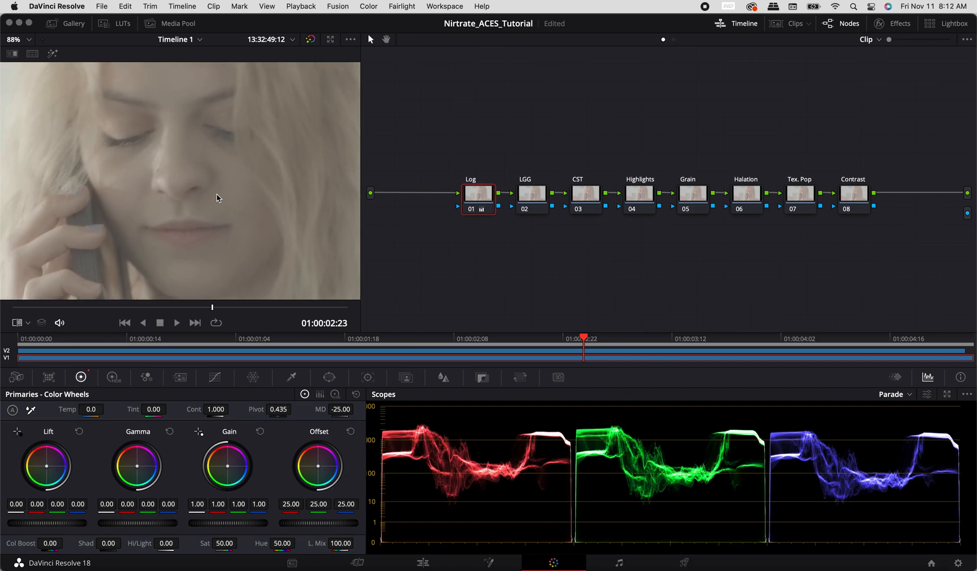
Step: Fit the viewer back to full frame after the -25 midtone detail and select the CST node
left_click(19, 39)
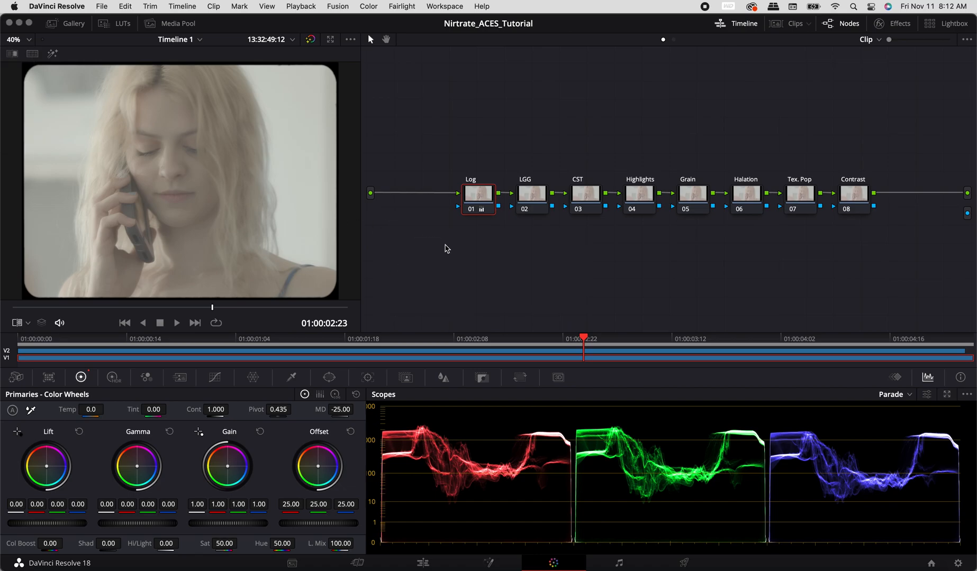
left_click(584, 194)
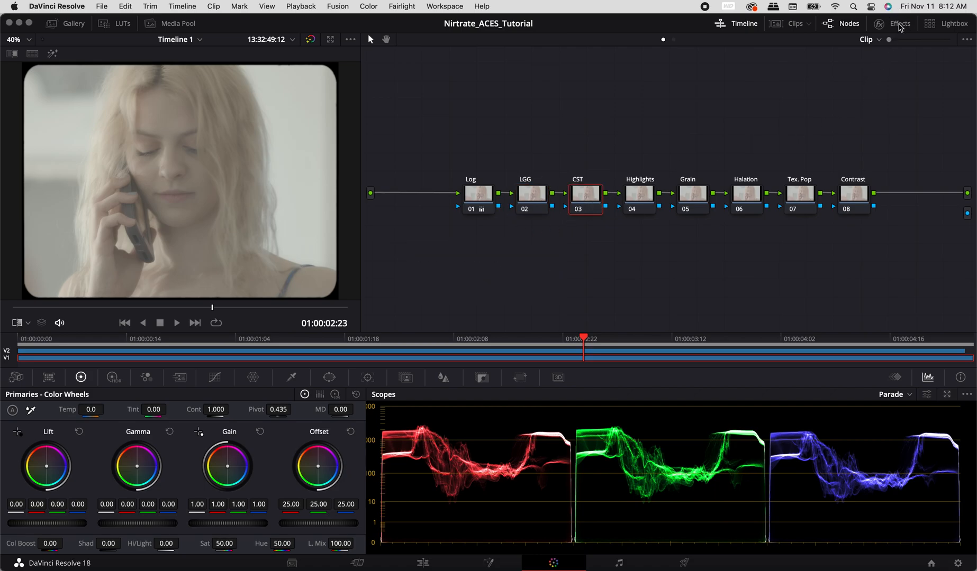
Step: Apply a Color Space Transform effect to the CST node
left_click(899, 23)
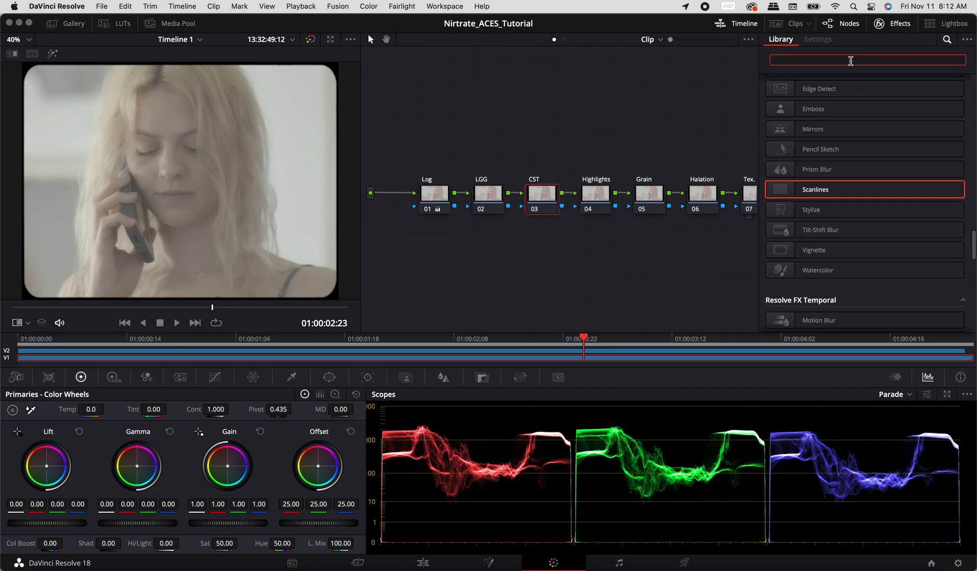
type("c")
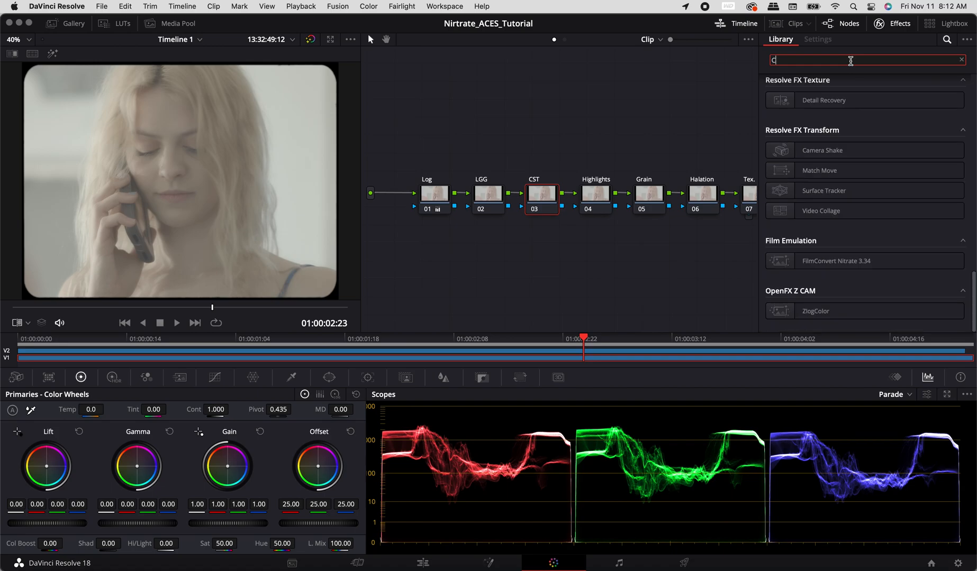
type("olor")
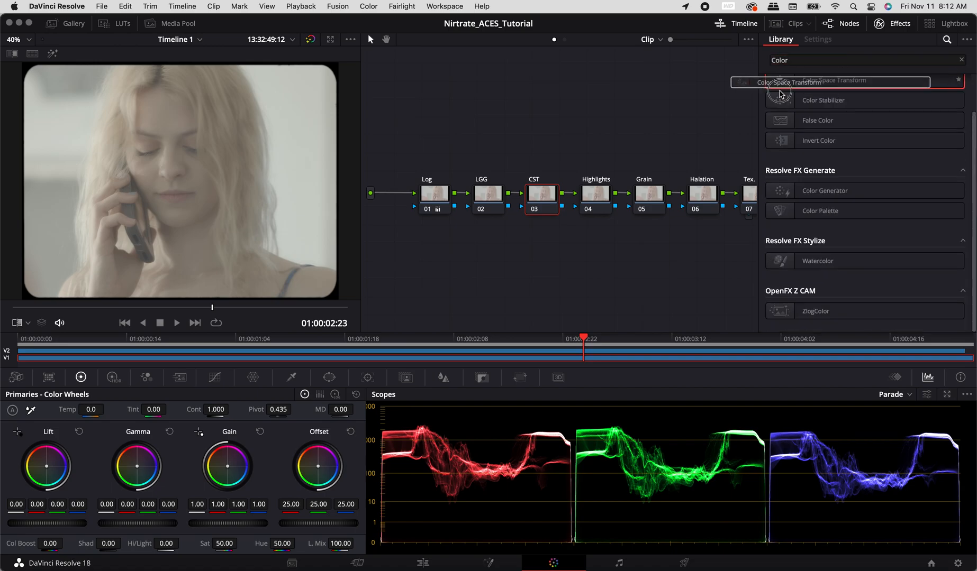
left_click(817, 40)
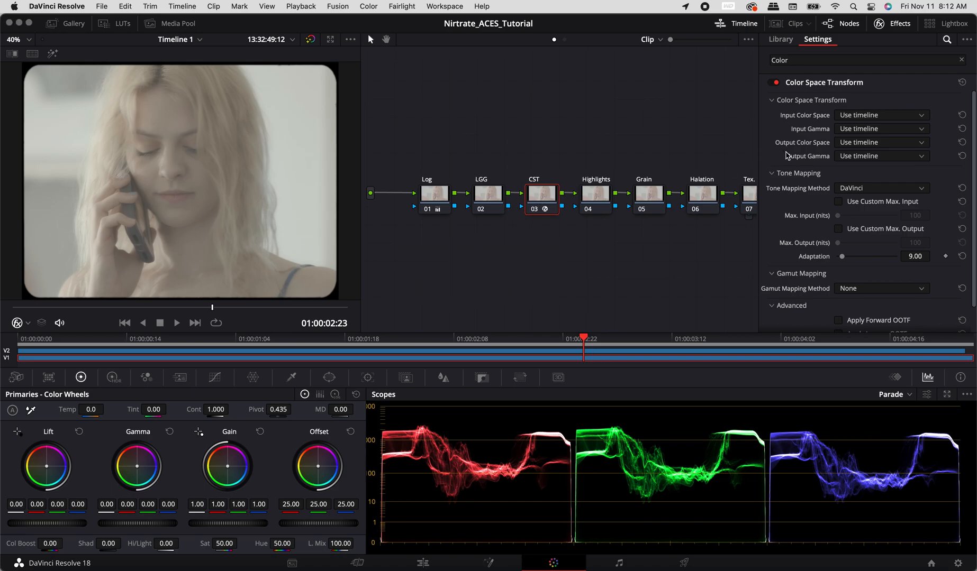
Step: Set the CST input to ARRI Wide Gamut 4 / ARRI LogC4 and output colour space to Rec.709
left_click(880, 114)
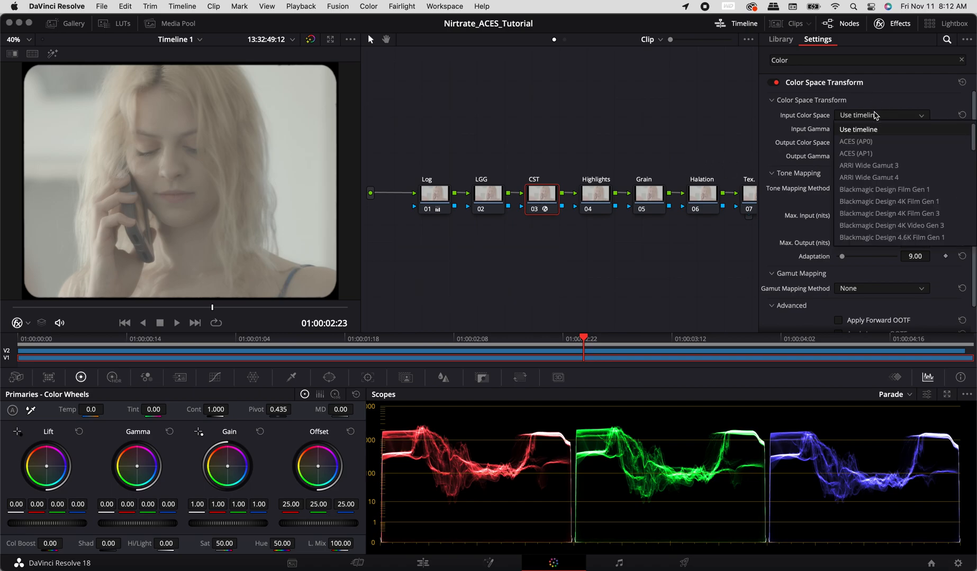
left_click(868, 176)
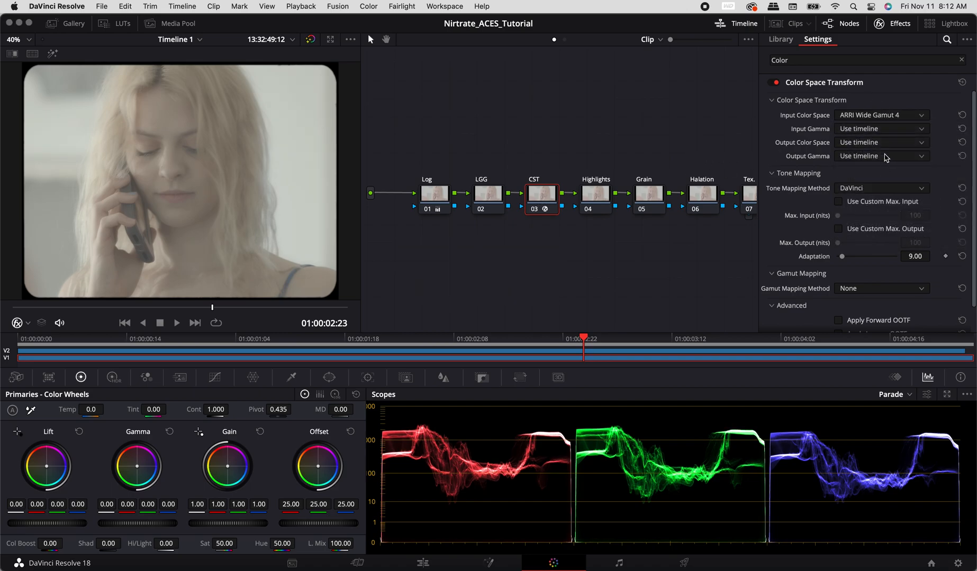
left_click(880, 155)
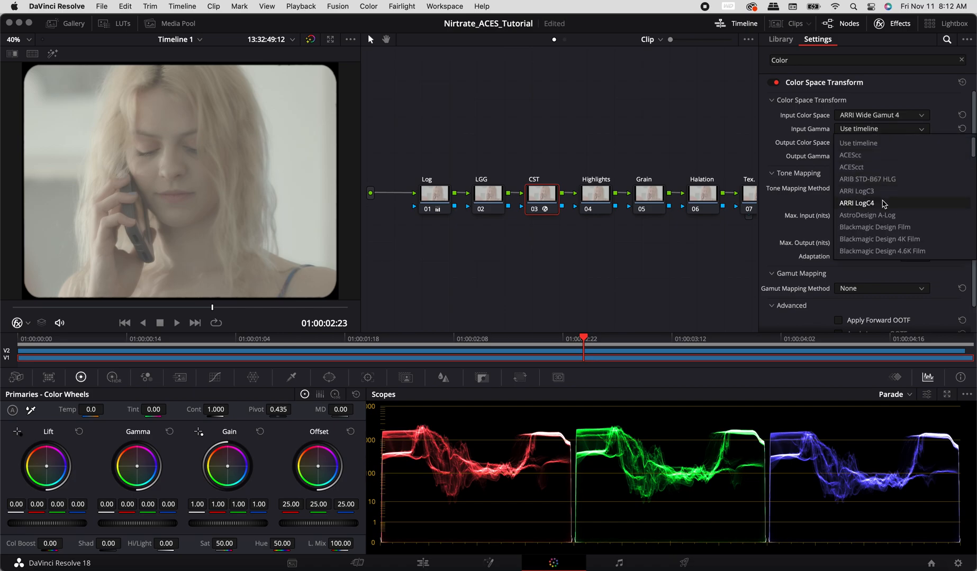
left_click(856, 203)
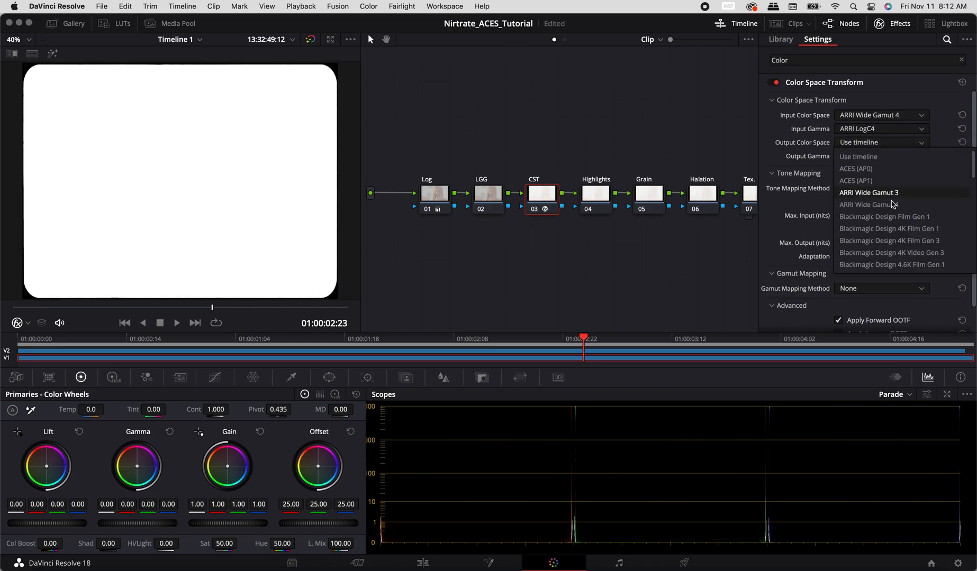
left_click(880, 155)
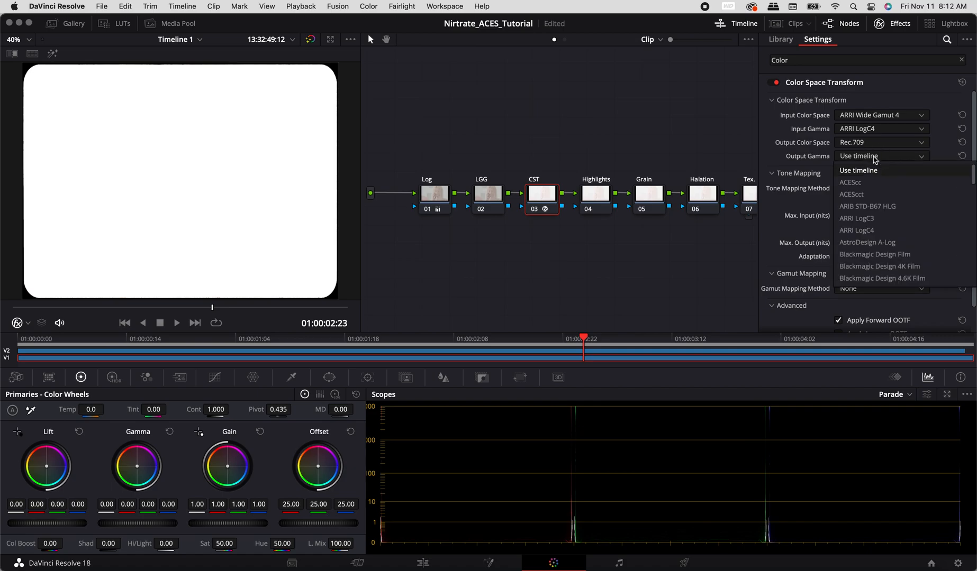
mouse_move(856, 219)
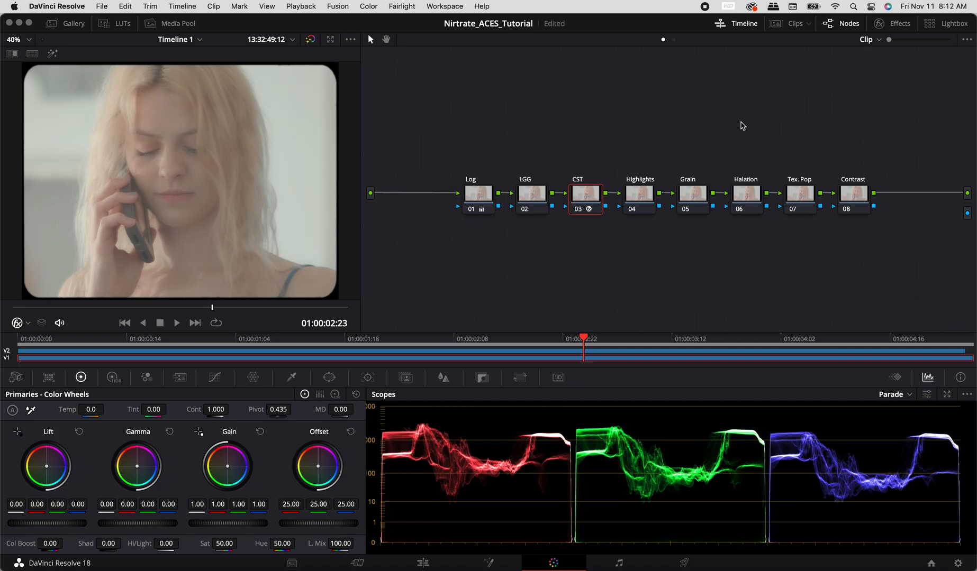
Step: Darken the LGG node: lower offset, contrast 1.350 with pivot 0.400
left_click(532, 193)
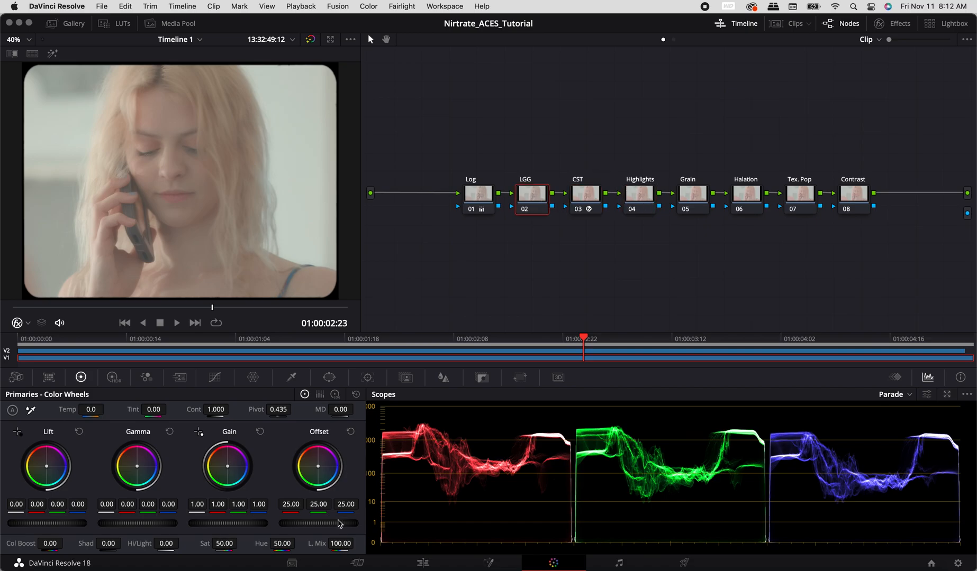
left_click_drag(346, 524, 329, 527)
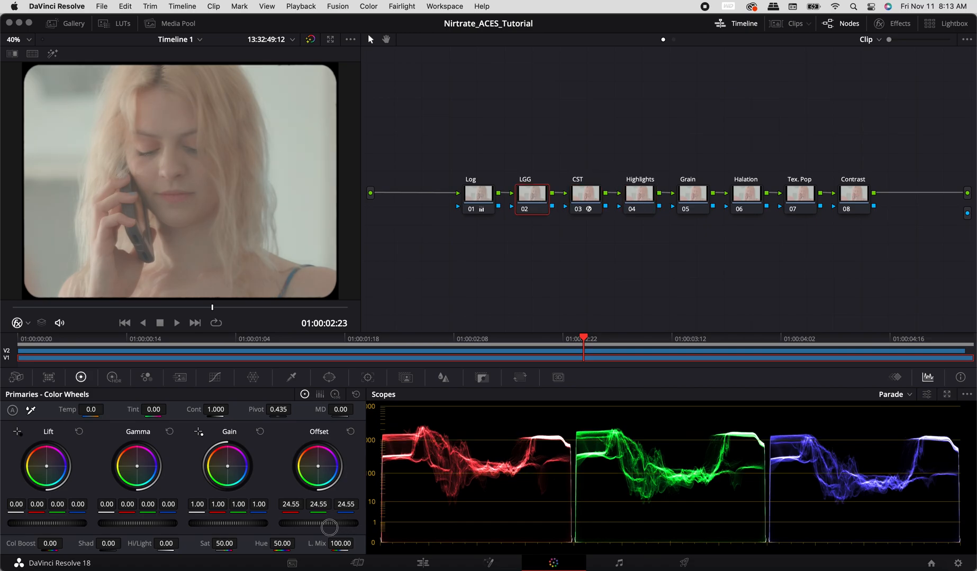
left_click_drag(330, 527, 284, 527)
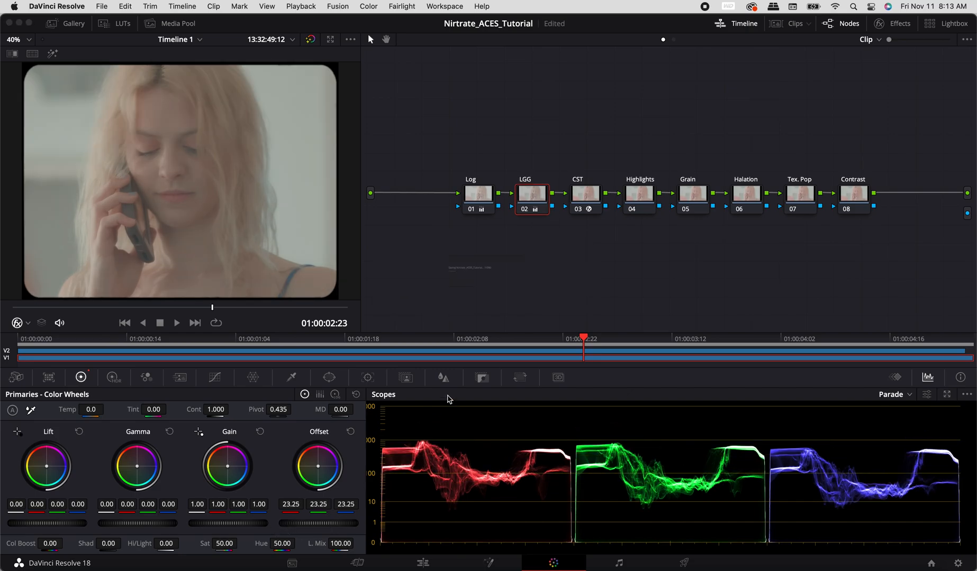
left_click_drag(216, 410, 237, 410)
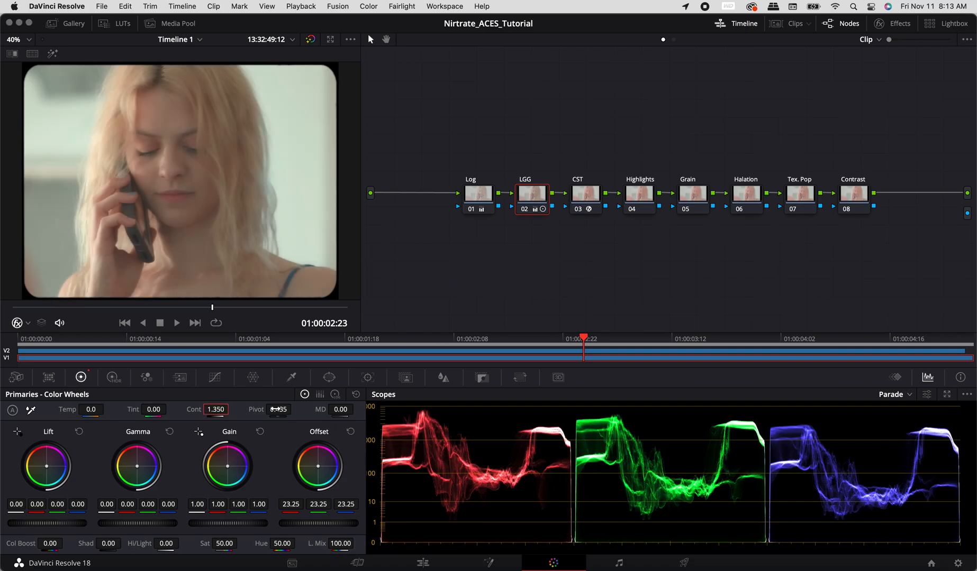
left_click(278, 410)
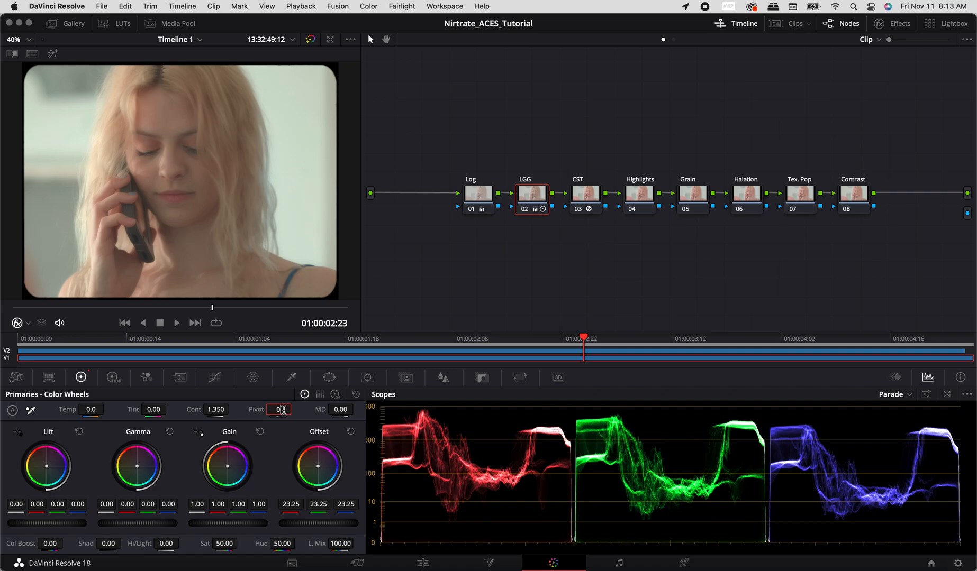
type("0.400")
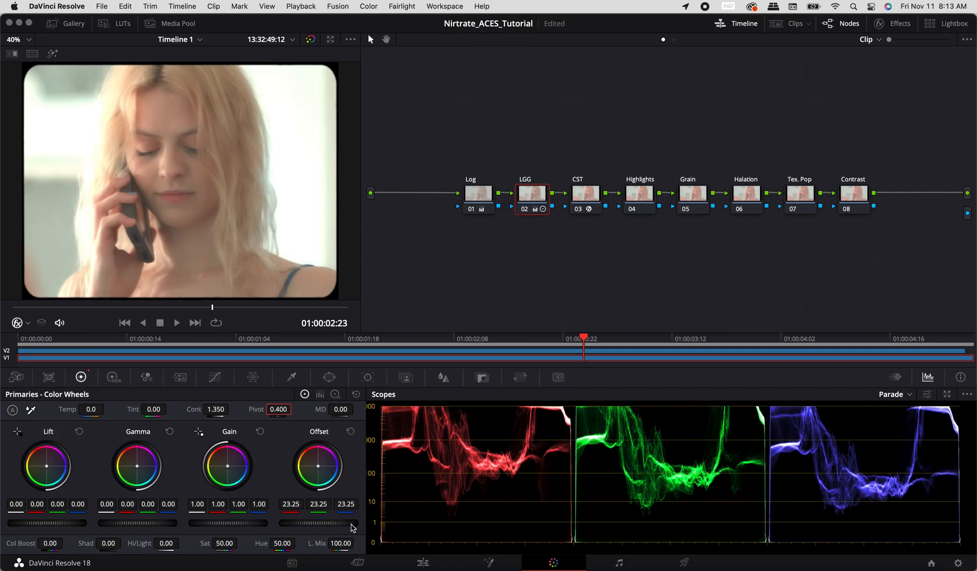
left_click_drag(324, 517, 297, 517)
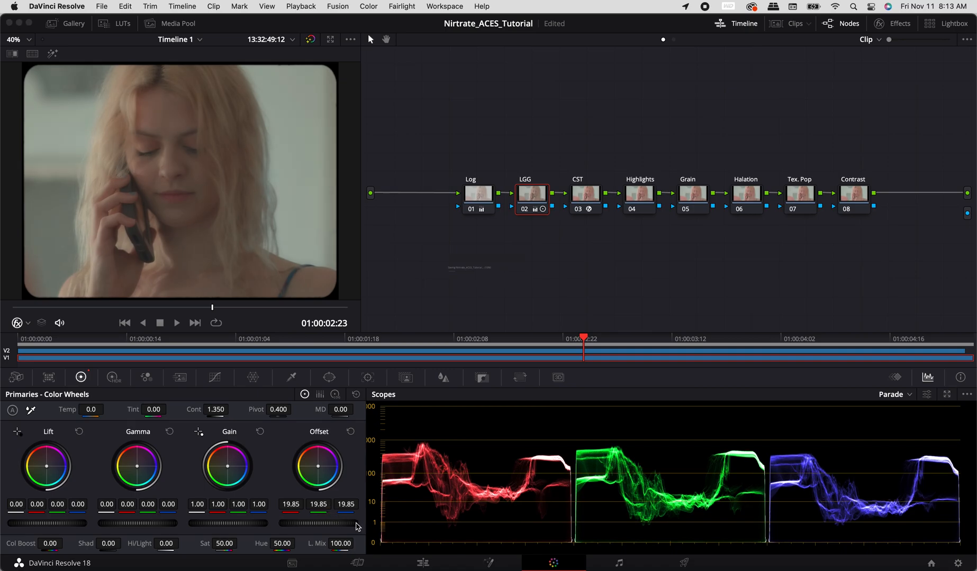
Step: Visit the Contrast node, bring LGG offset down to 16.70, then select the Highlights node
left_click(853, 194)
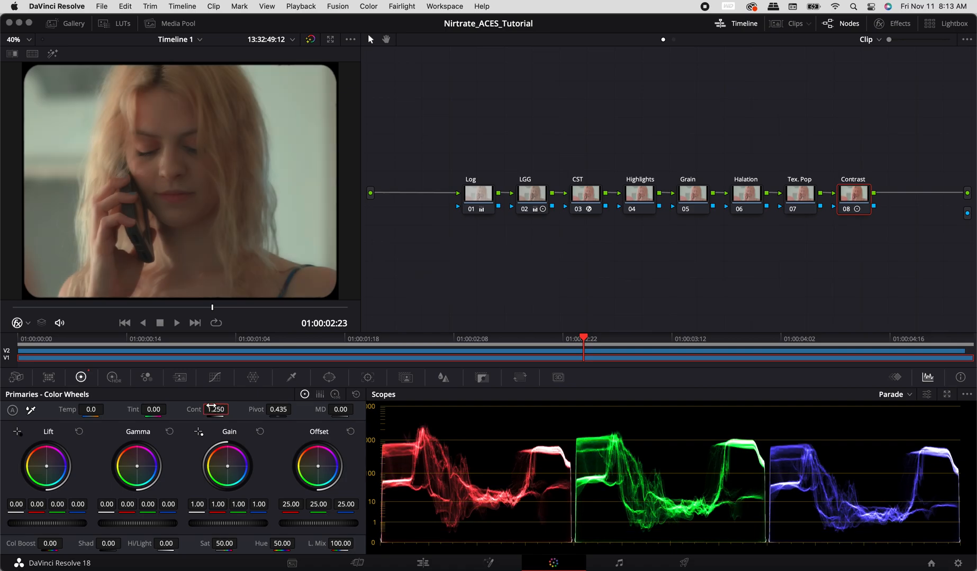
left_click(278, 410)
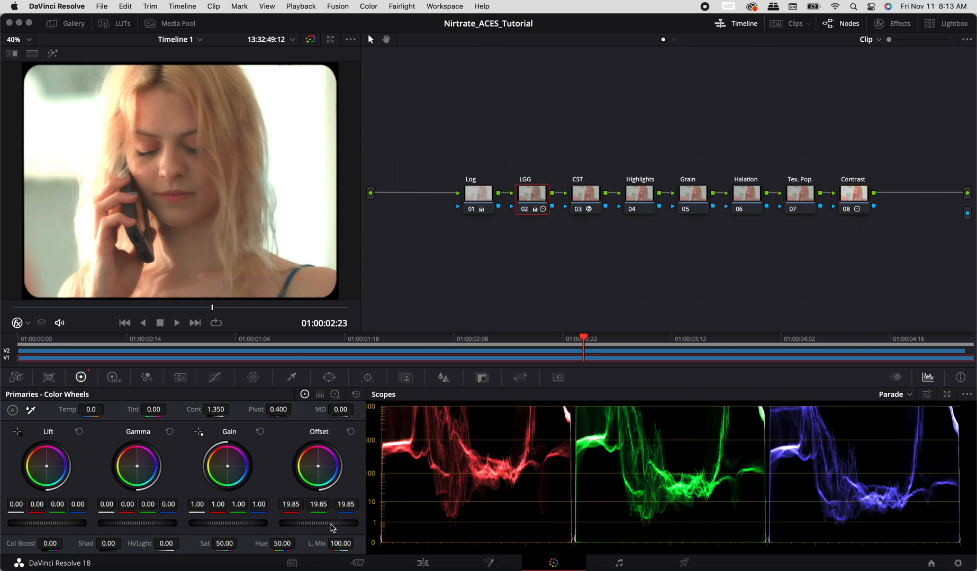
left_click_drag(318, 523, 244, 524)
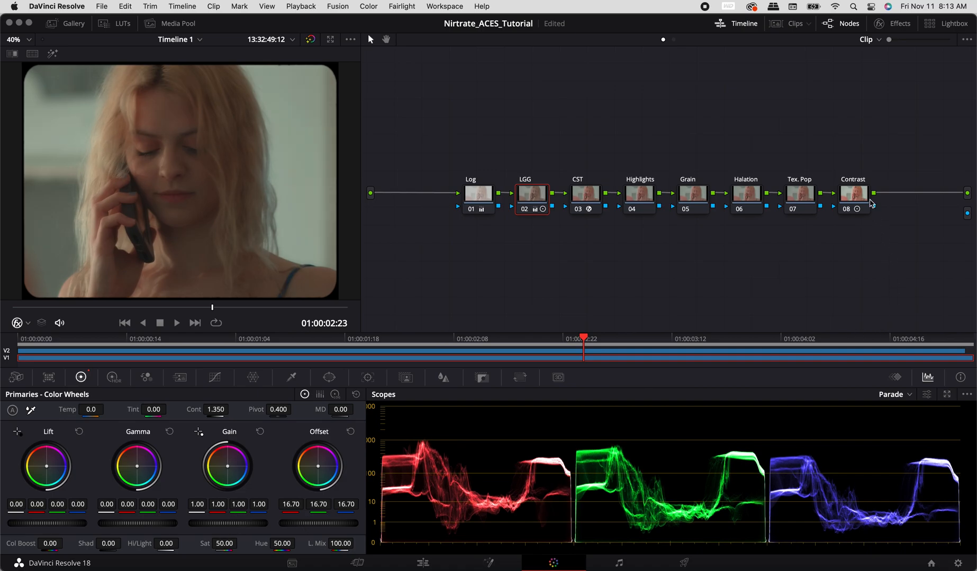
left_click(853, 194)
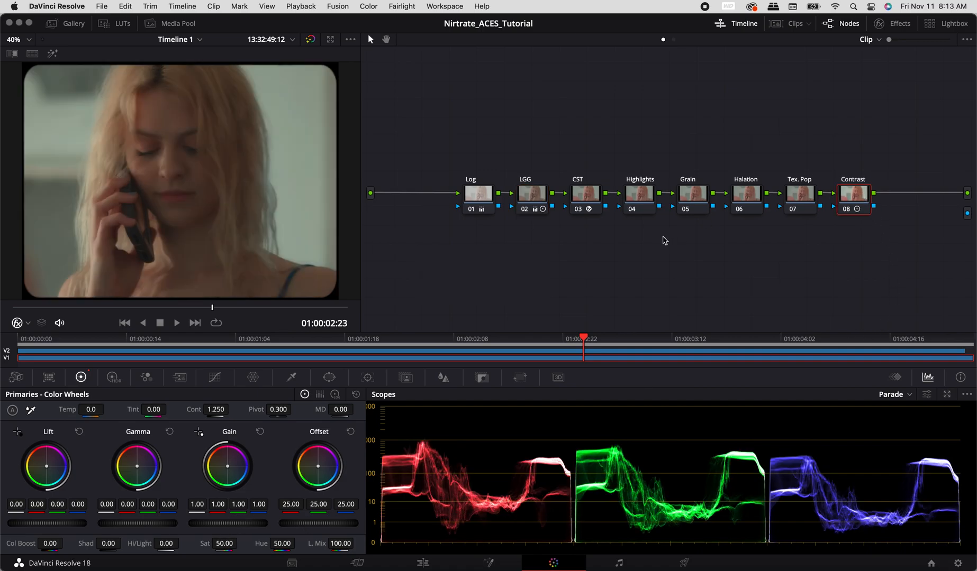
left_click(293, 377)
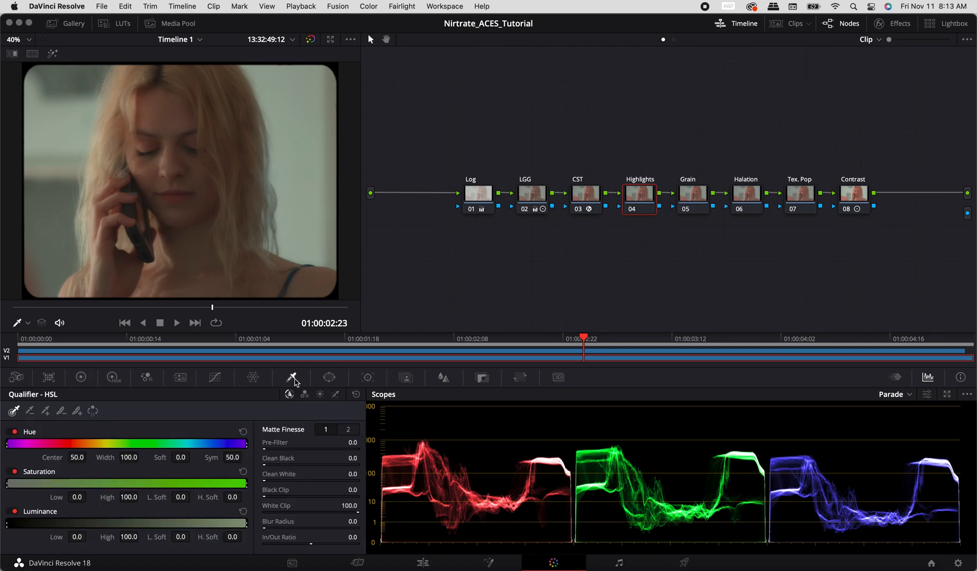
Step: Qualify the Highlights node by luminance only with light softening, then return to the primaries
left_click(319, 394)
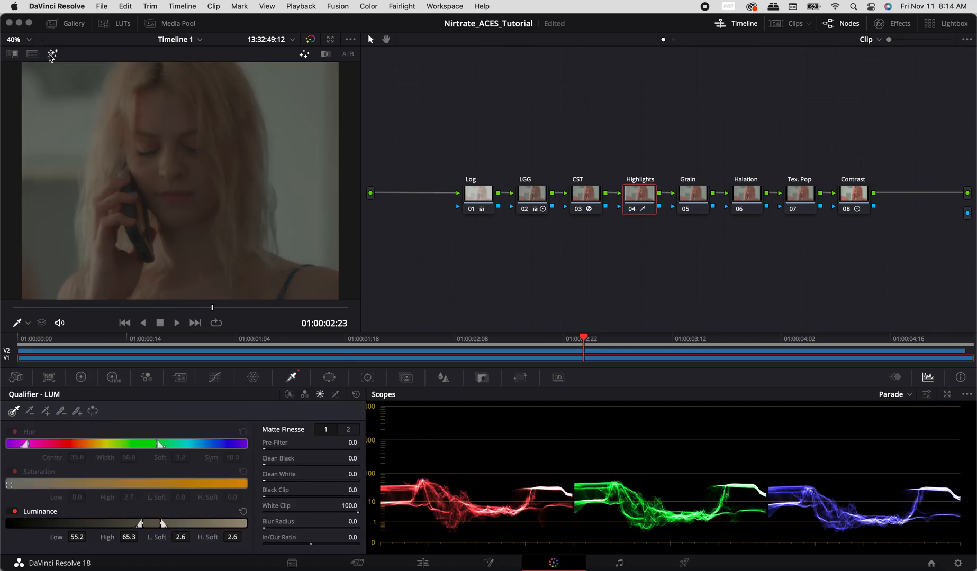
mouse_move(29, 410)
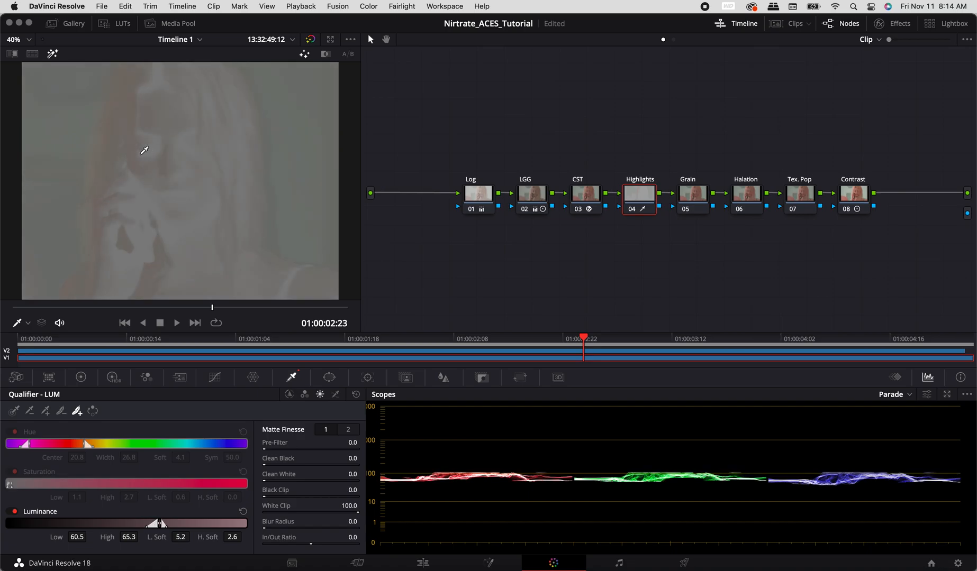
left_click(310, 442)
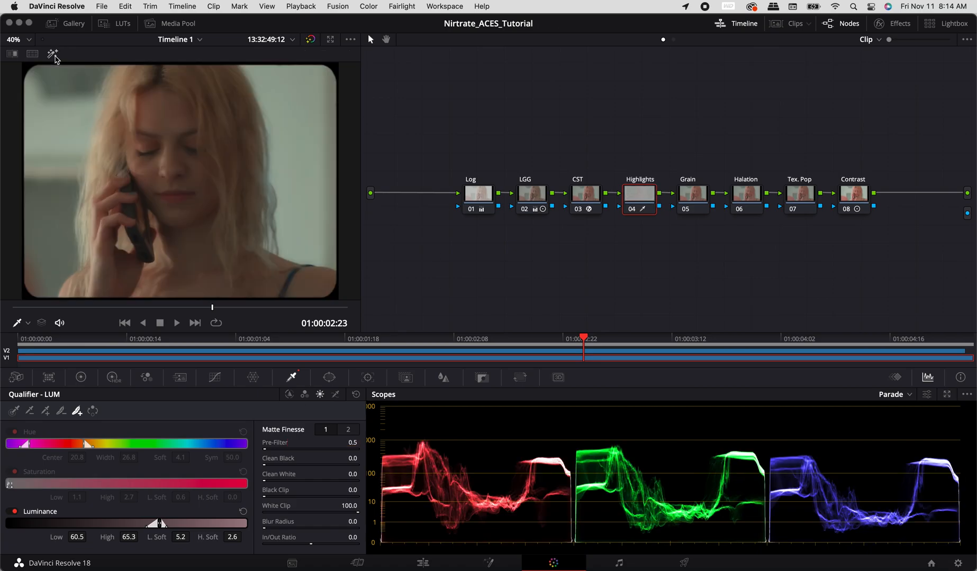
left_click(80, 378)
type("1.100")
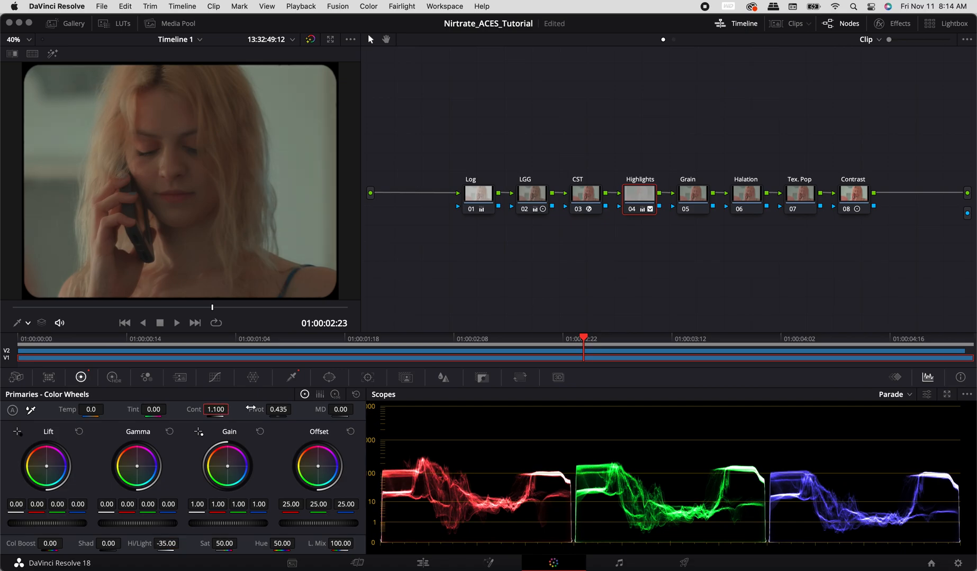
mouse_move(261, 434)
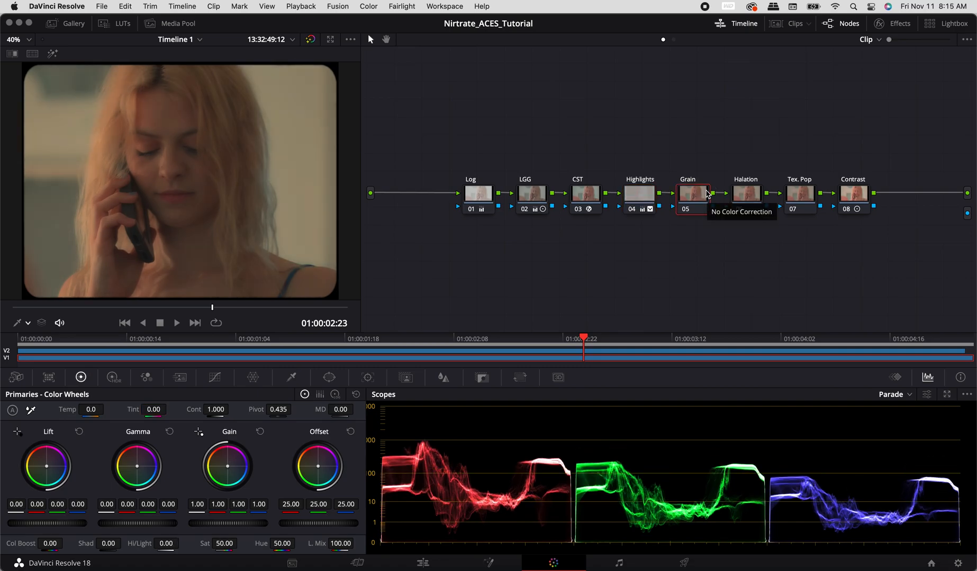
Step: Apply Film Grain to the Grain node using the 16mm 500T preset
left_click(892, 23)
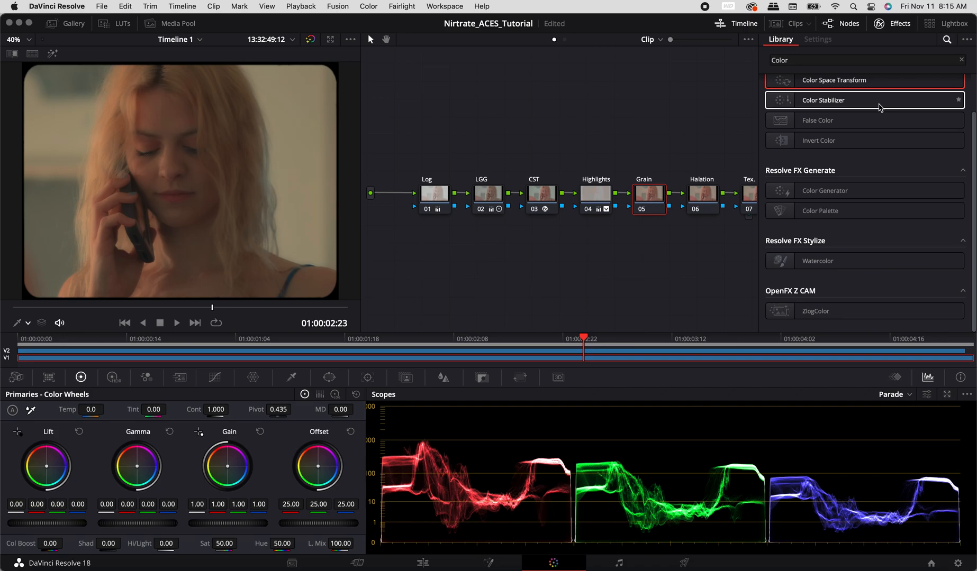
type("Gr")
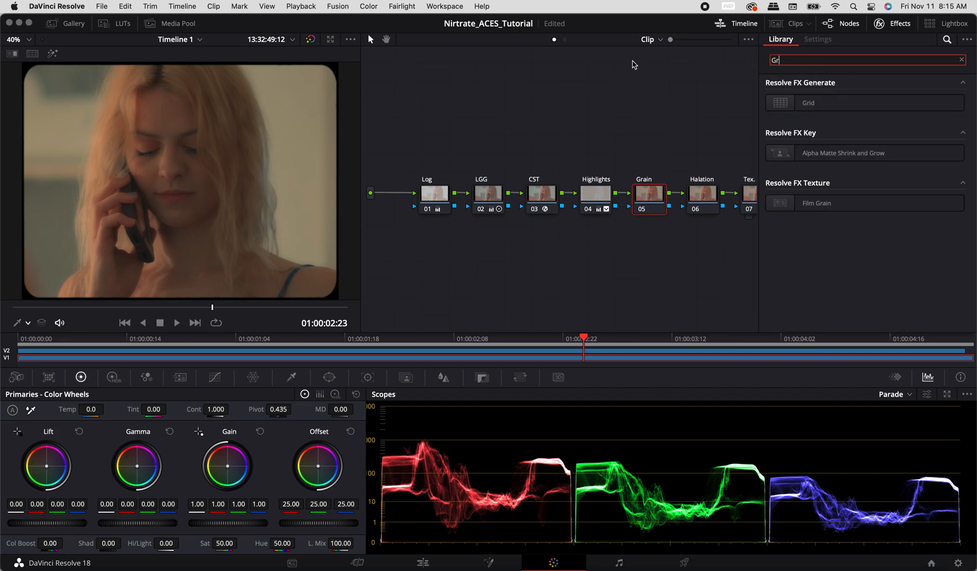
left_click(817, 39)
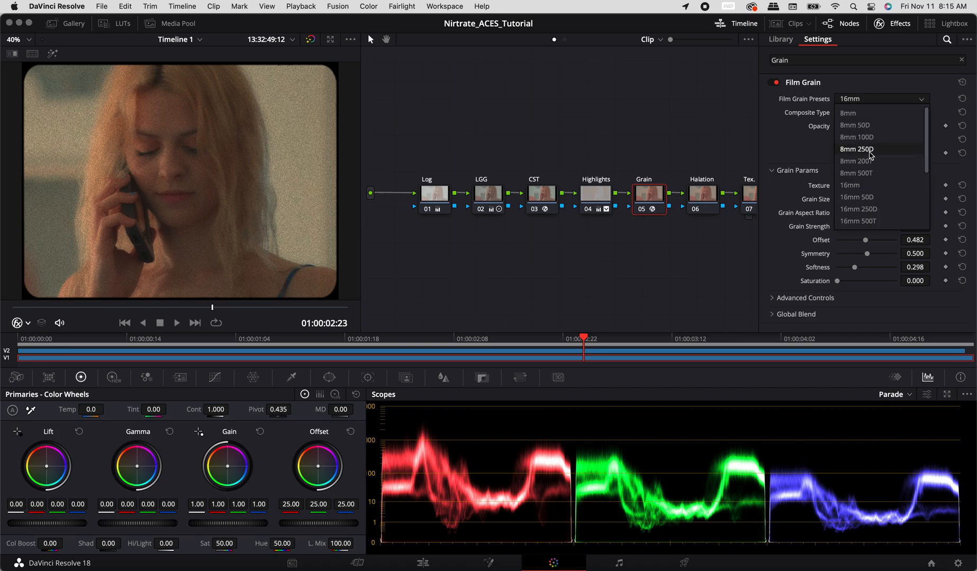
left_click(859, 220)
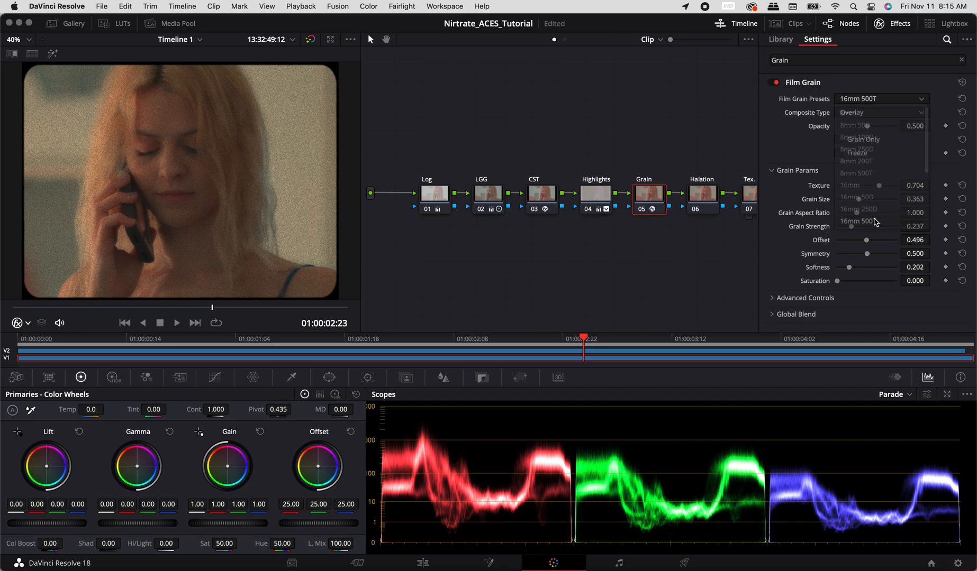
Step: Blend the grain as Soft Light, set the texture amount to 0.85 and collapse Grain Params
left_click(881, 112)
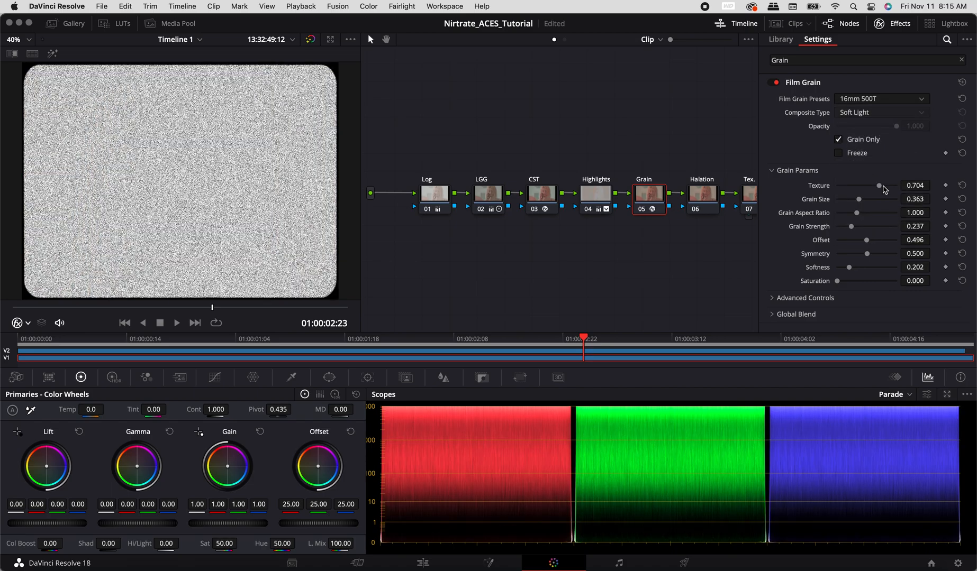
left_click_drag(879, 185, 895, 186)
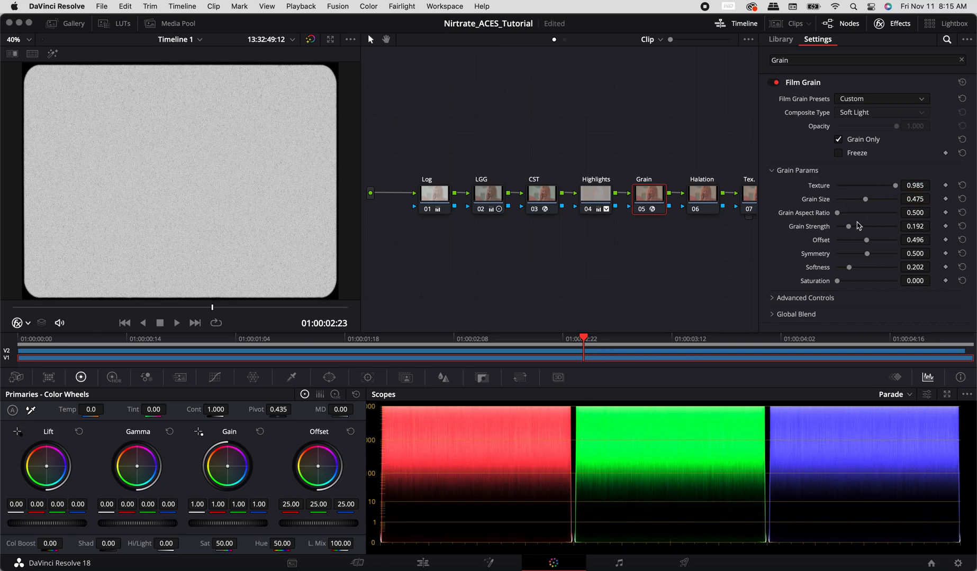
type("0.85")
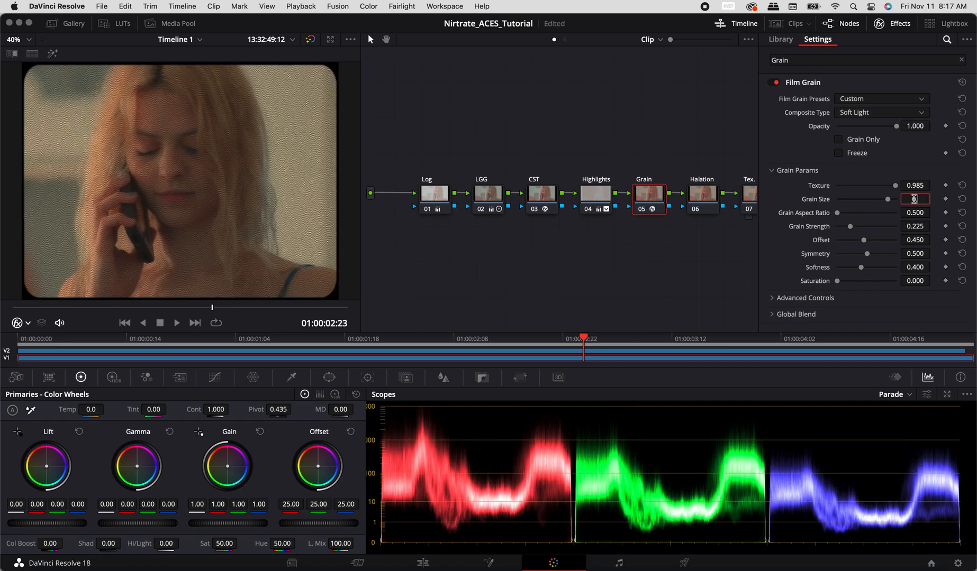
left_click(796, 170)
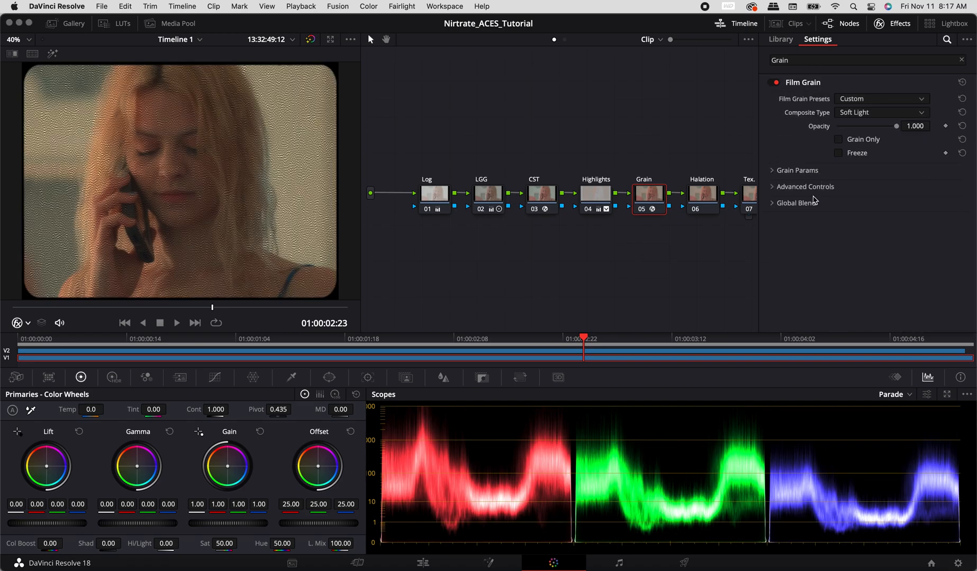
Step: Leave the grain settings and move to the Halation node
left_click(778, 170)
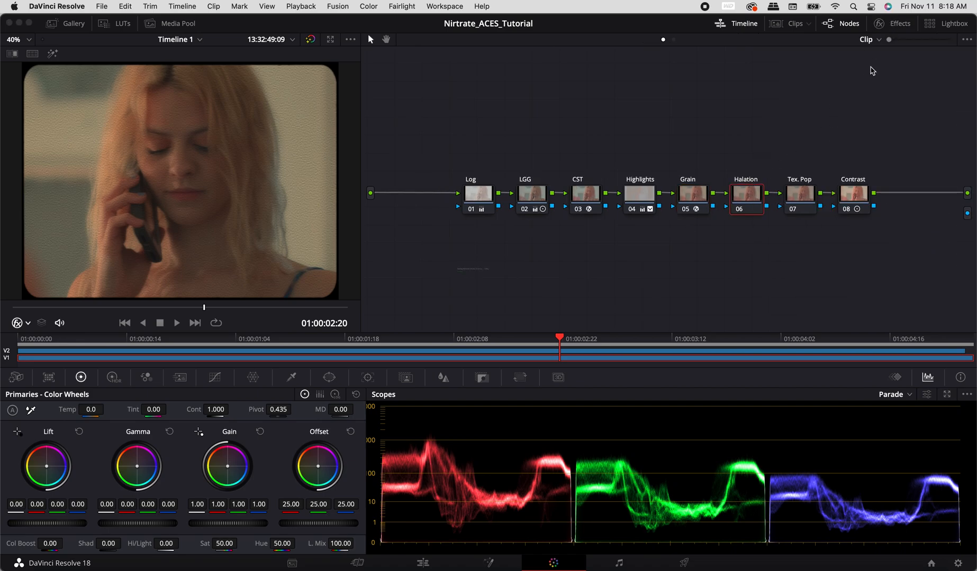
Step: Apply the Halation effect to the Halation node
left_click(892, 23)
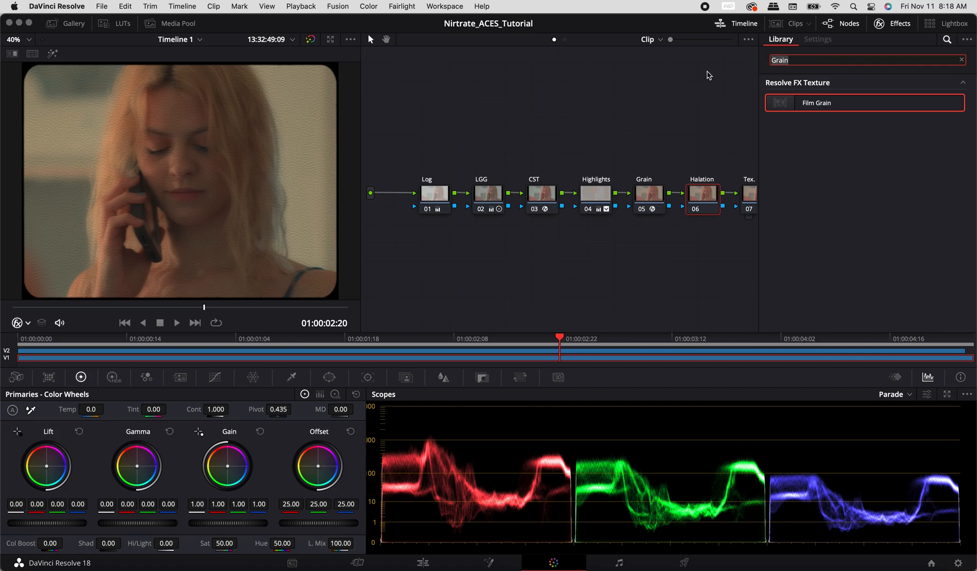
type("Hala")
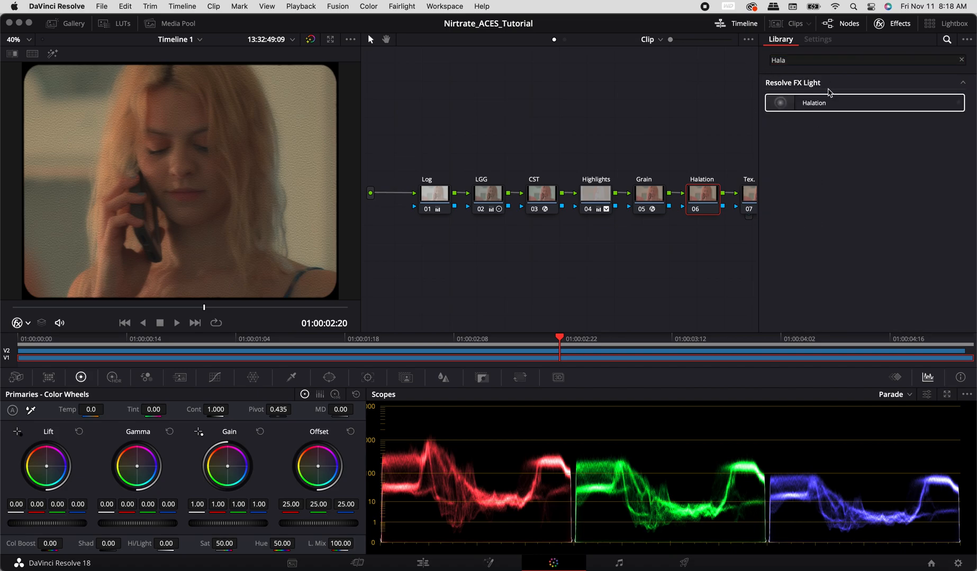
left_click(817, 39)
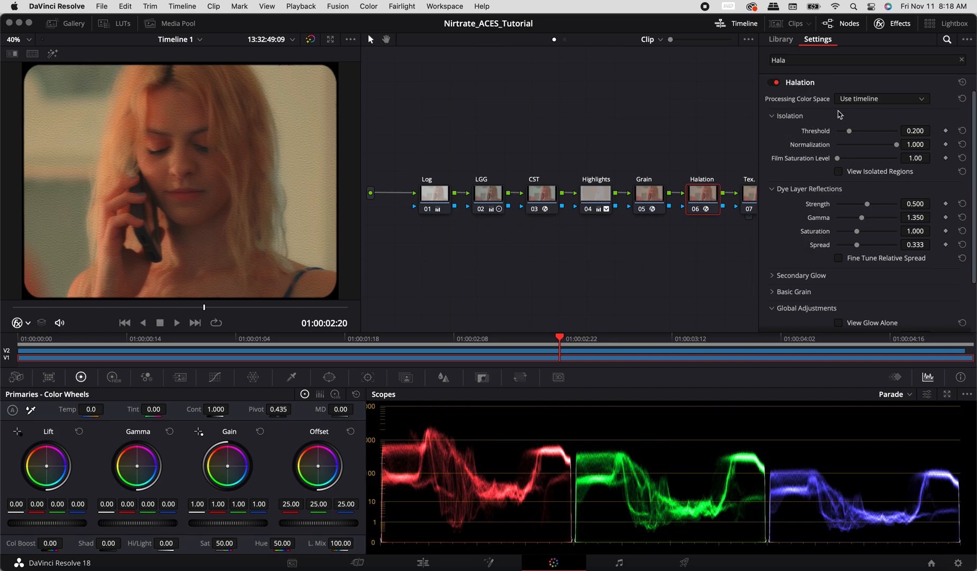
Step: Process halation in ARRI Wide Gamut 4, view isolated regions, and raise threshold to 0.250
left_click(881, 99)
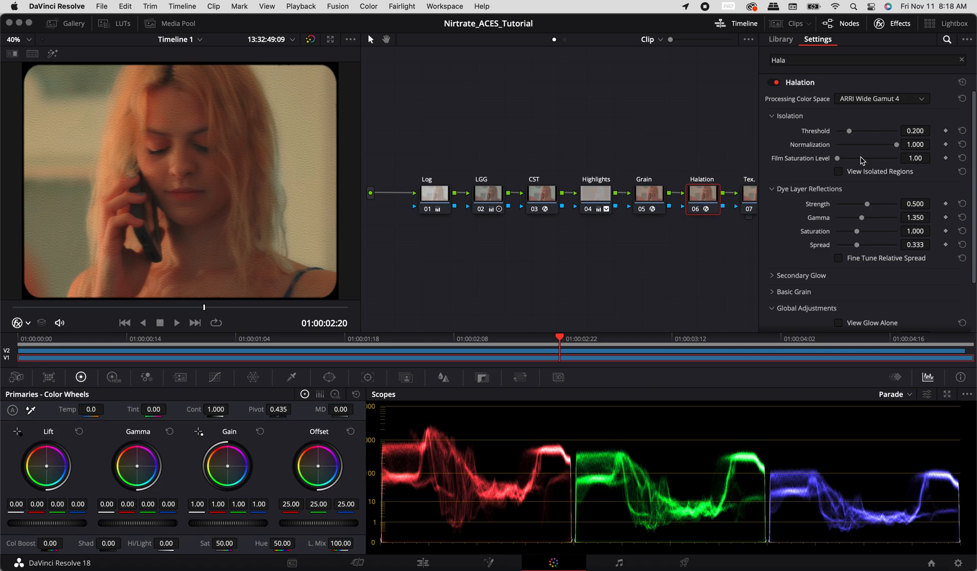
left_click(839, 171)
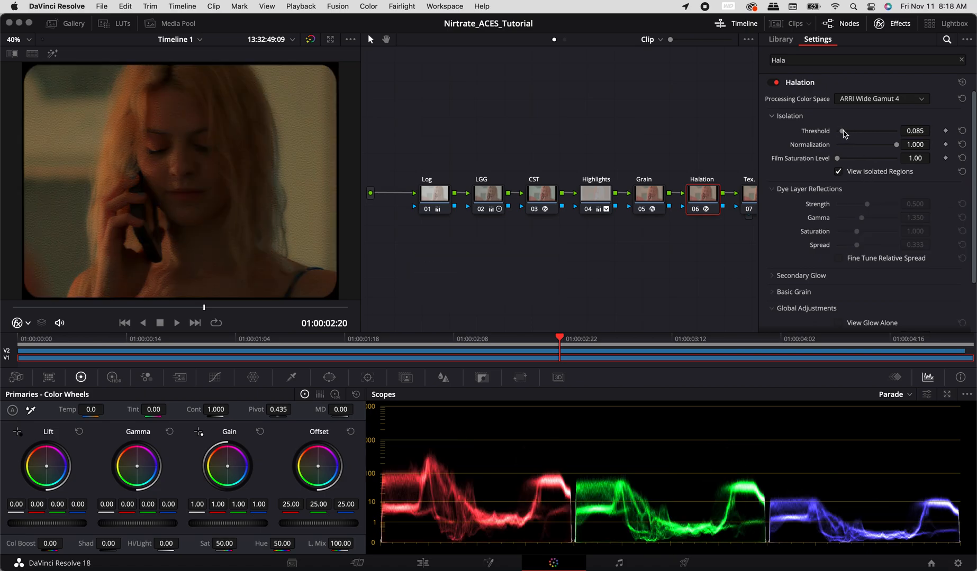
left_click_drag(843, 131, 850, 132)
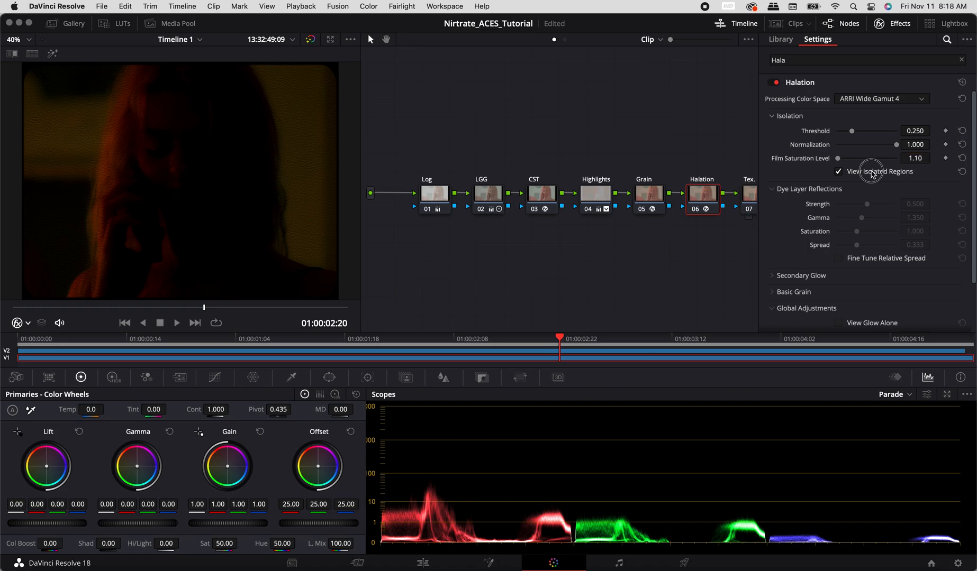
Step: Leave isolated-regions view and set dye layer strength 1.000, gamma 0.850, saturation 0.850, spread 0.250
left_click(839, 171)
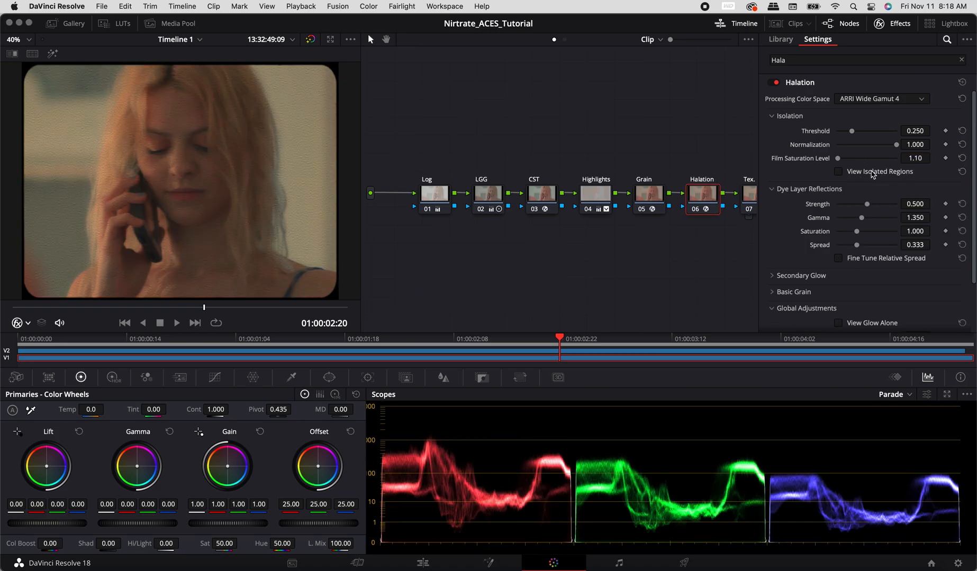
mouse_move(839, 173)
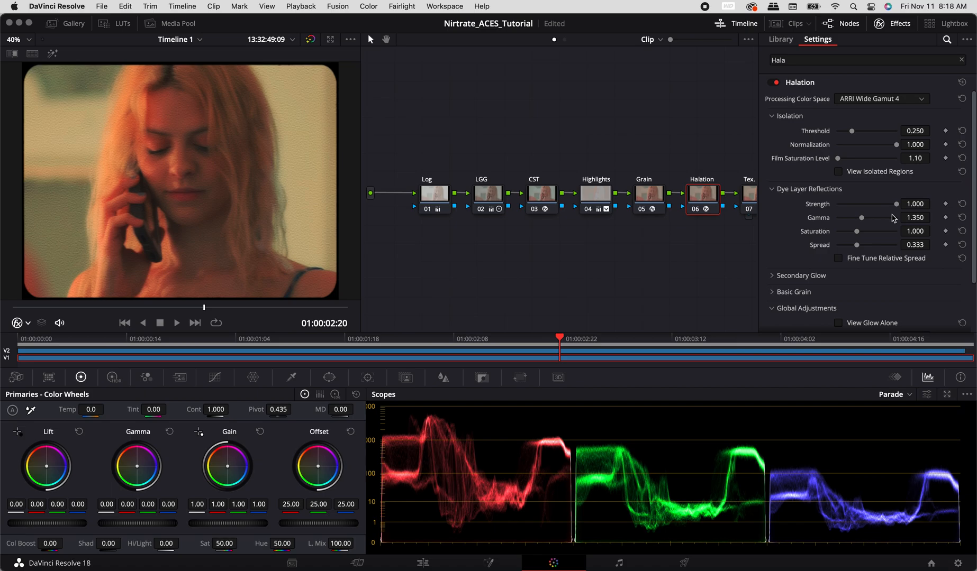
mouse_move(892, 219)
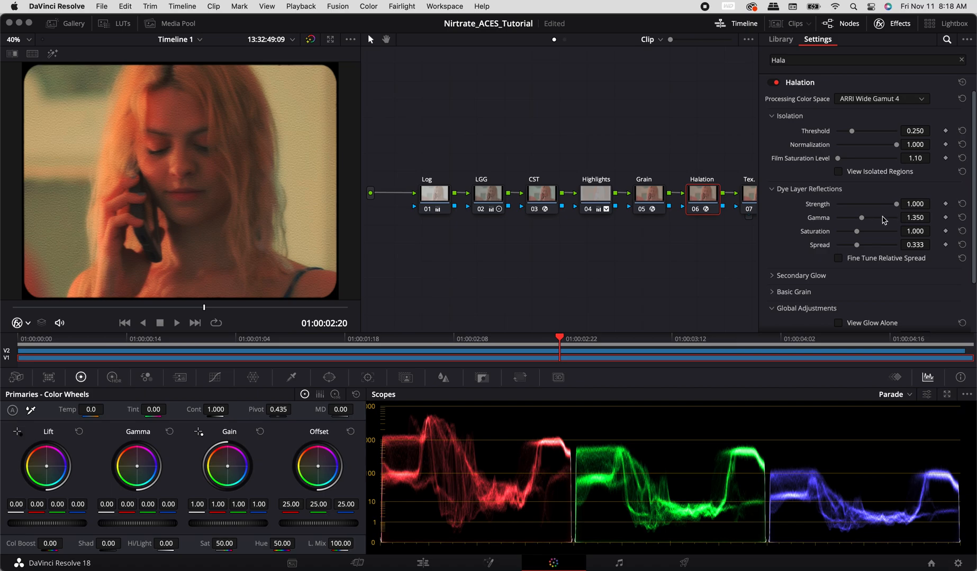
mouse_move(922, 241)
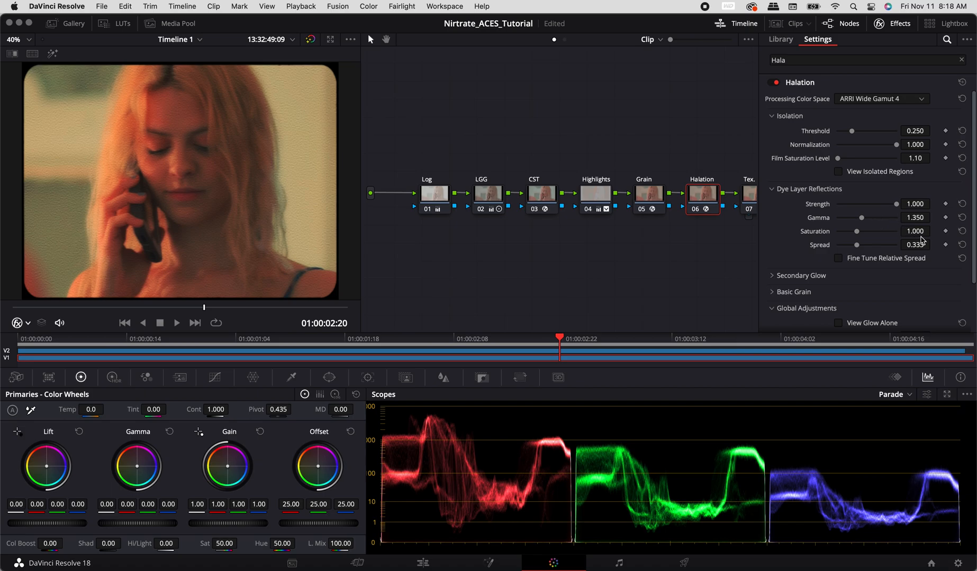
left_click(914, 218)
type("0.850")
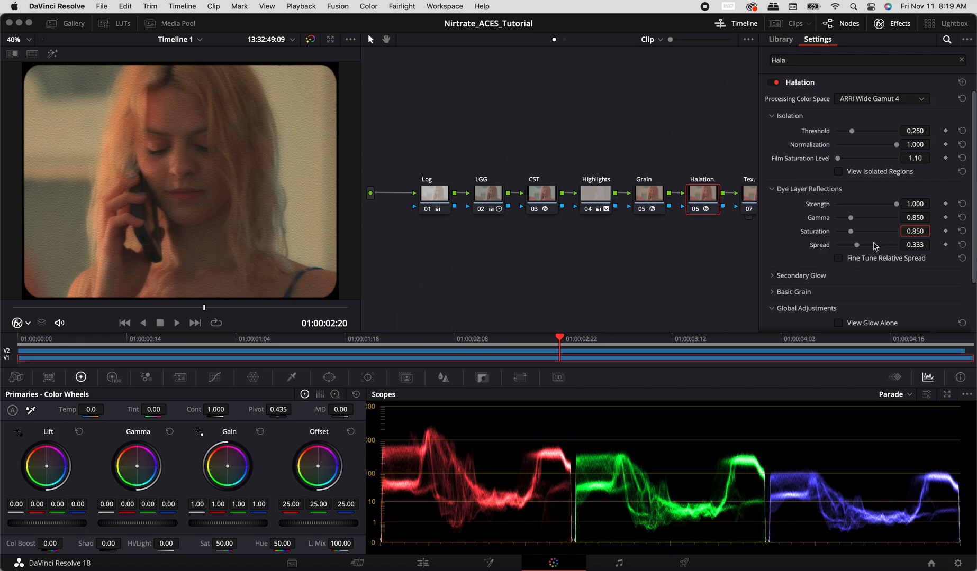
left_click(915, 245)
type("0.250")
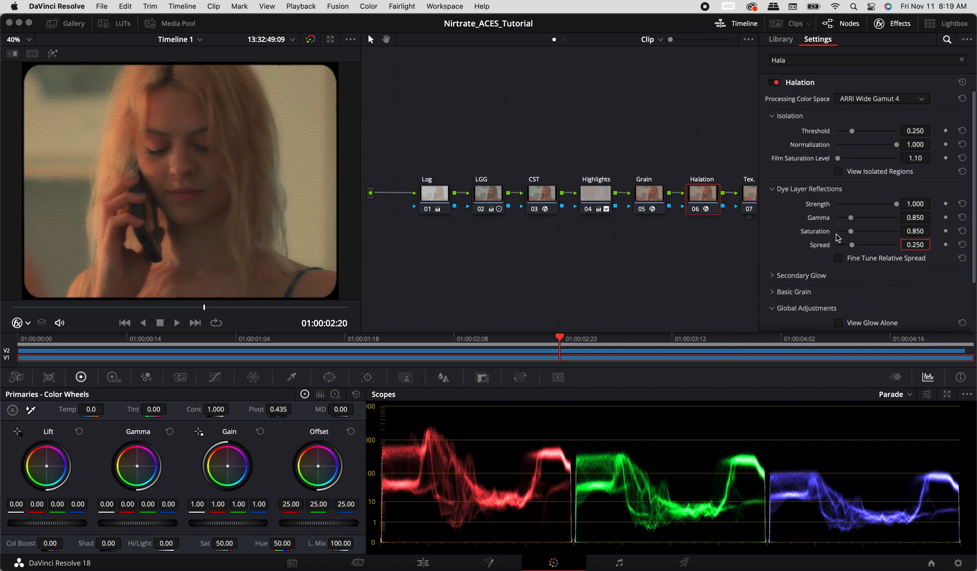
Step: Raise Halation's Reduce Highlights to 1.000 under Global Adjustments and close the effect settings
left_click(772, 189)
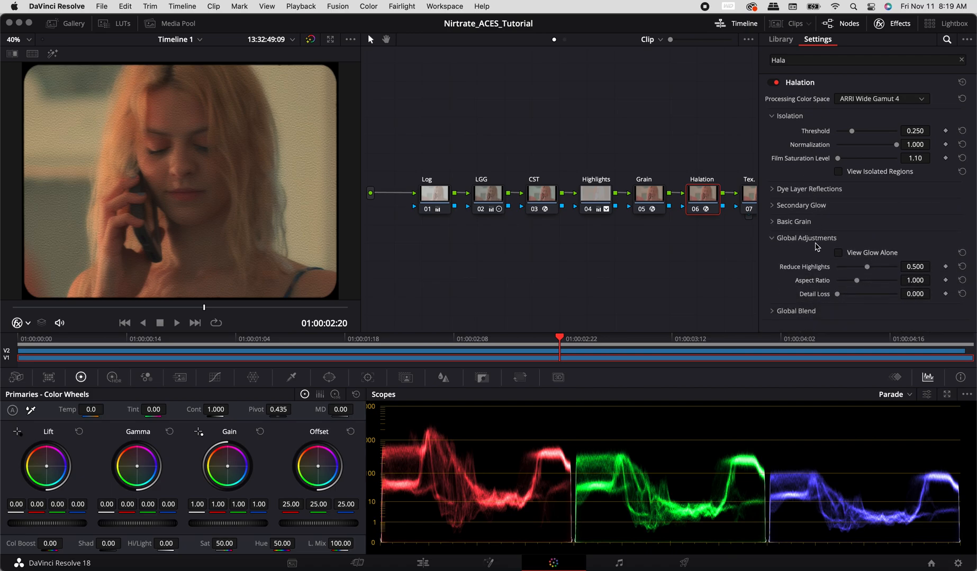
left_click_drag(867, 267, 895, 266)
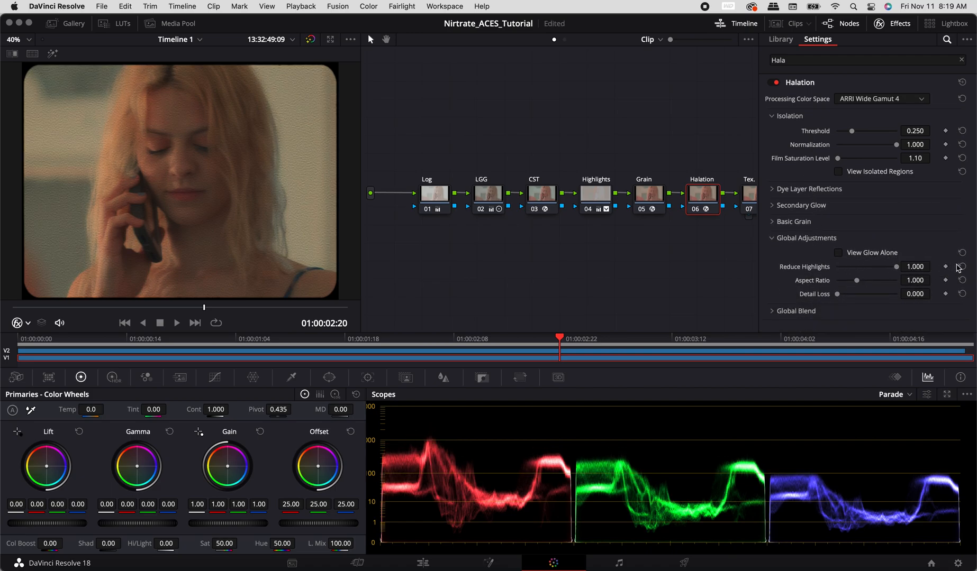
left_click(806, 237)
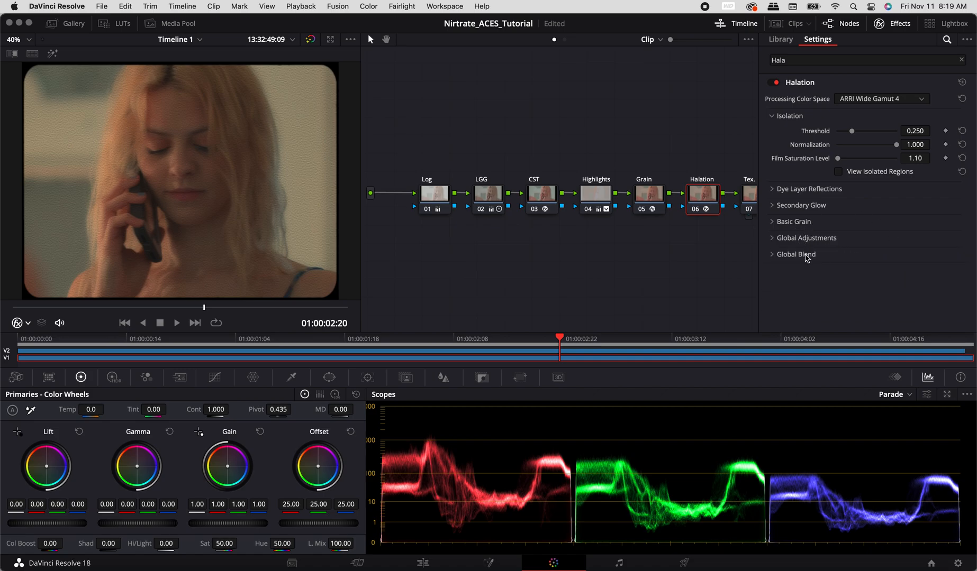
left_click(795, 254)
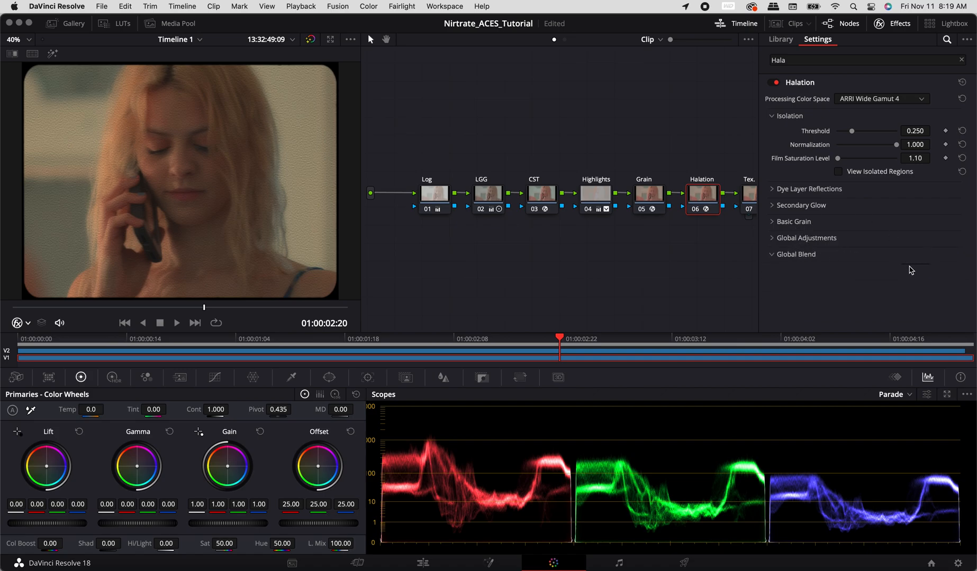
left_click(795, 254)
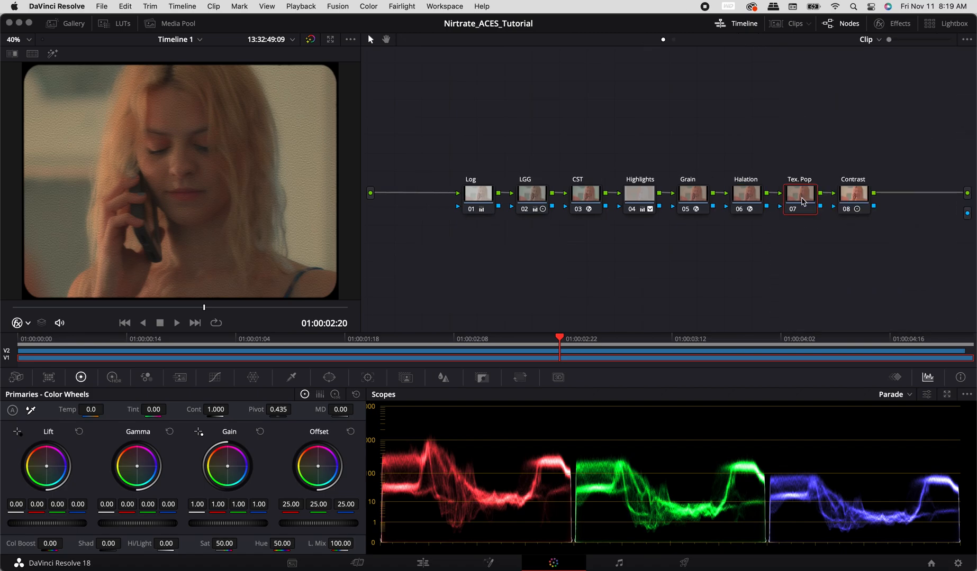
Step: Apply Texture Pop in Advanced mode, raising small detail to 0.450 and entering 0.350 for the next band
left_click(900, 24)
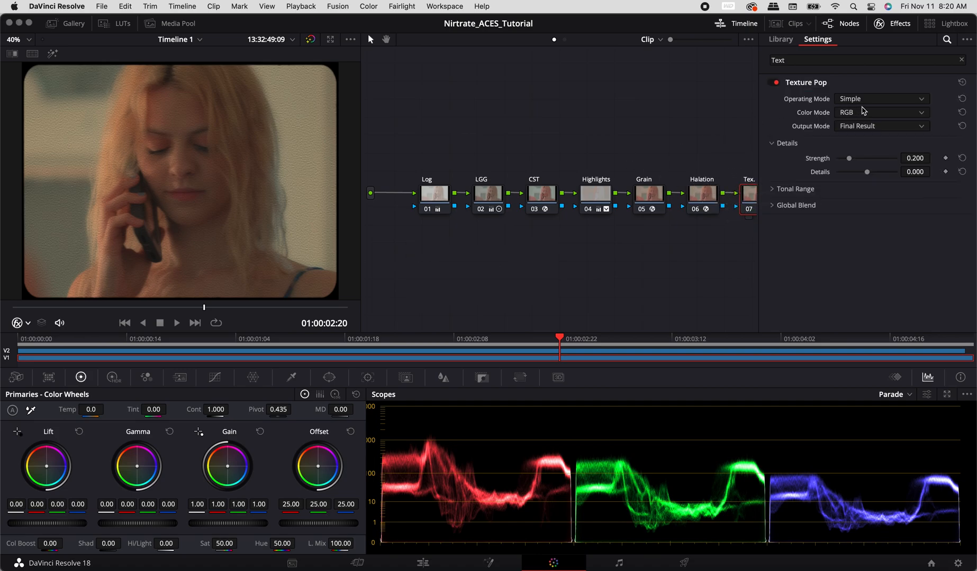
left_click(881, 99)
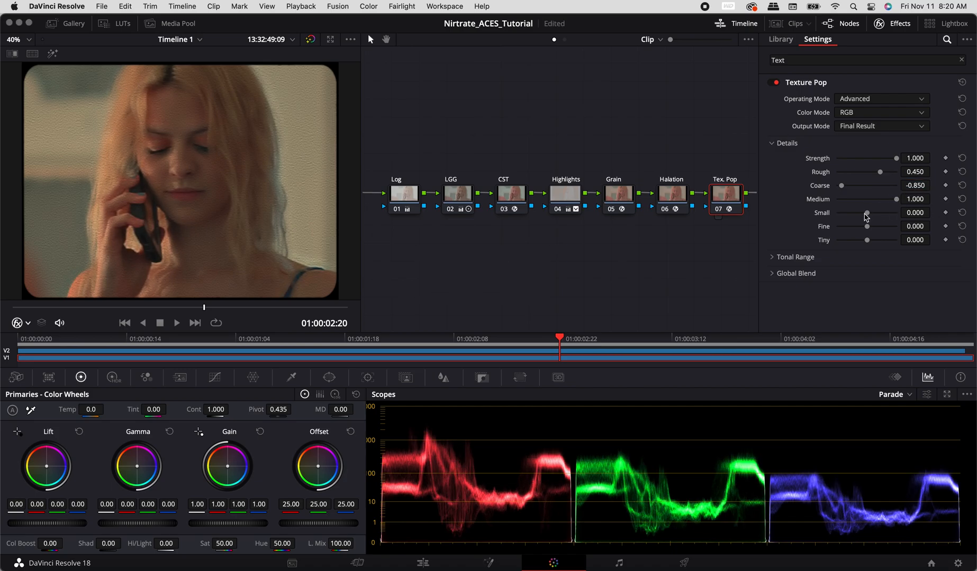
left_click_drag(866, 213, 906, 213)
type("0.25")
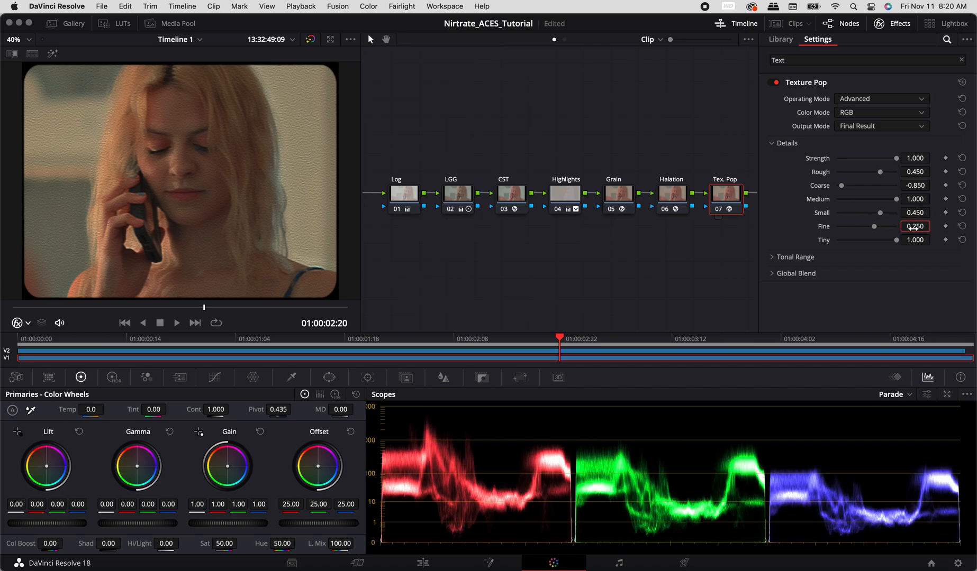
type("0.350")
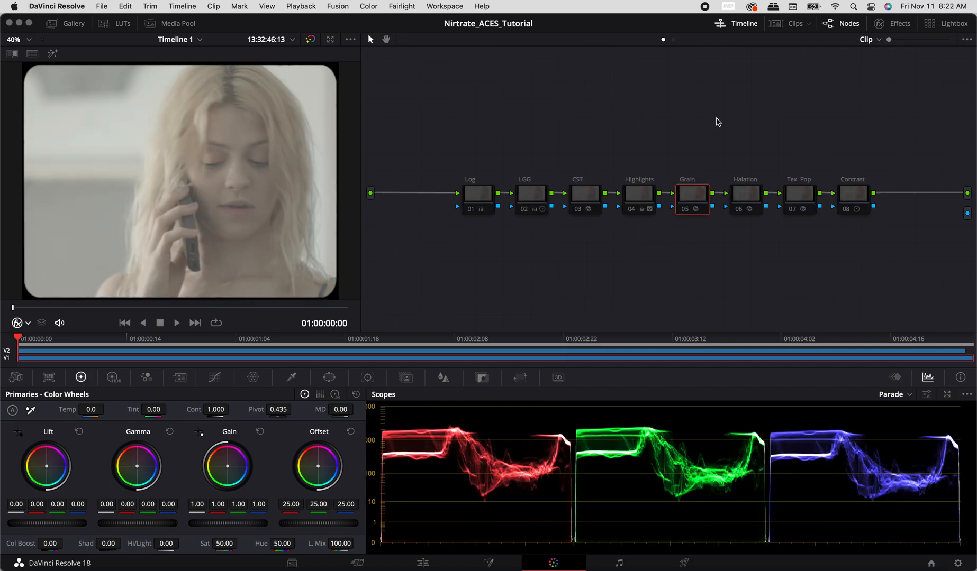
Step: Start playback of the clip to review the graded look
left_click(177, 323)
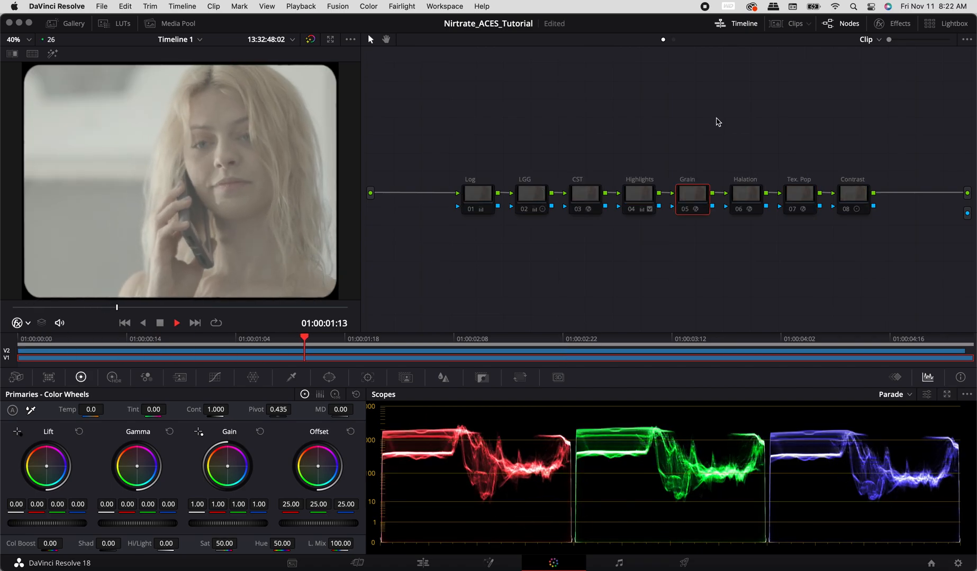